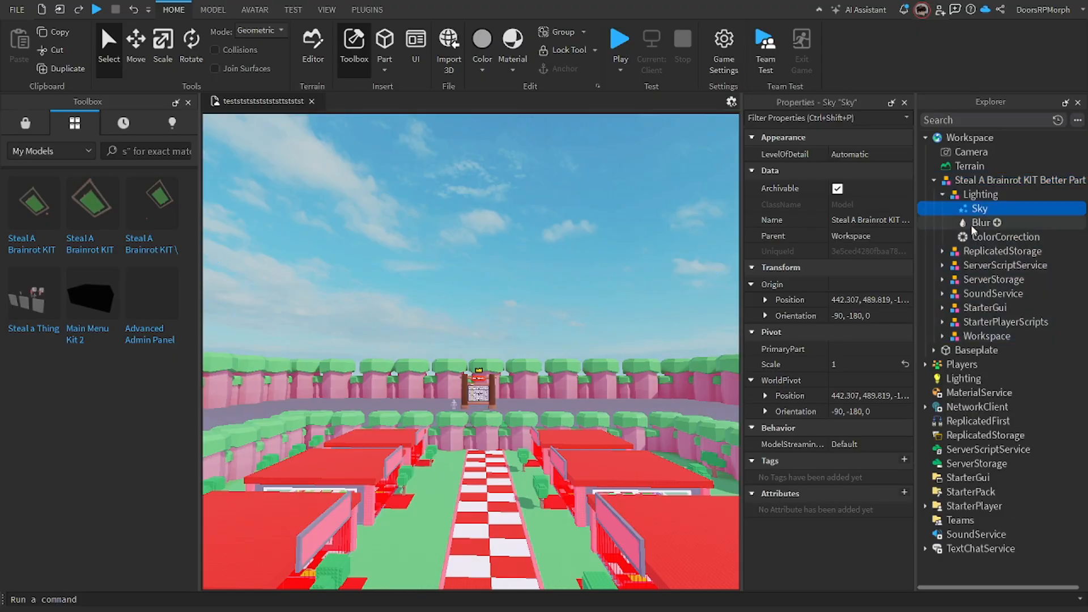
Move the kit's Sky, Blur and ColorCorrection into Lighting, plus ReplicatedStorage and other service contents.
click(980, 195)
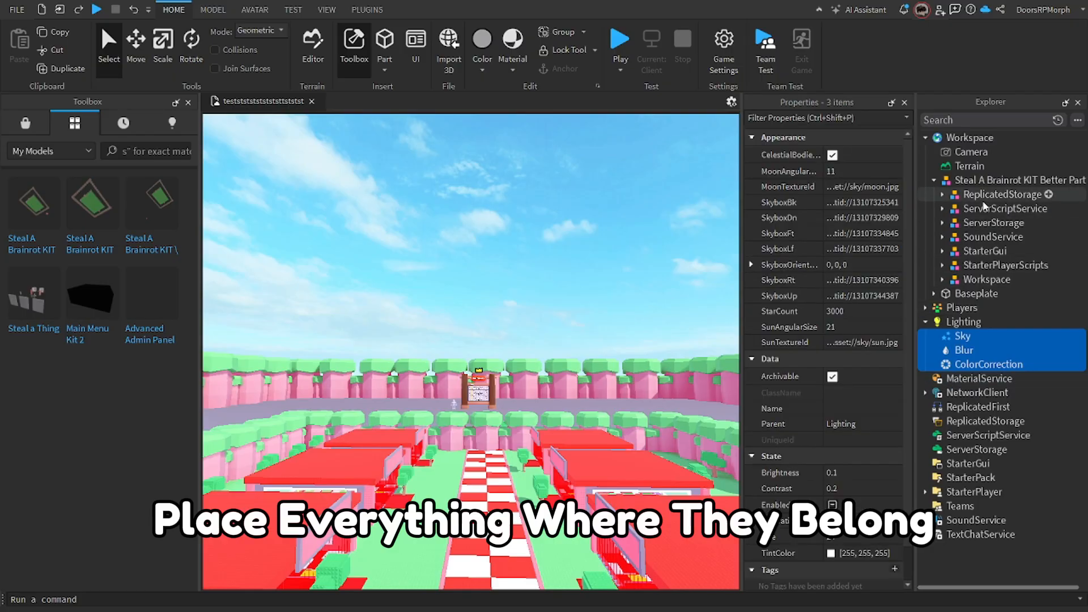
click(1005, 208)
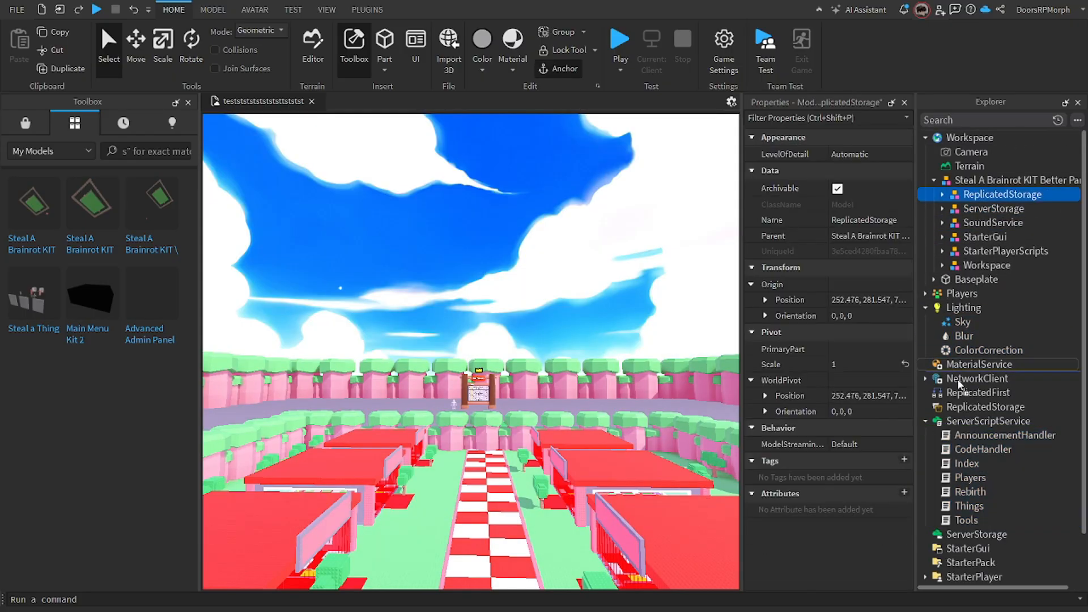
click(927, 392)
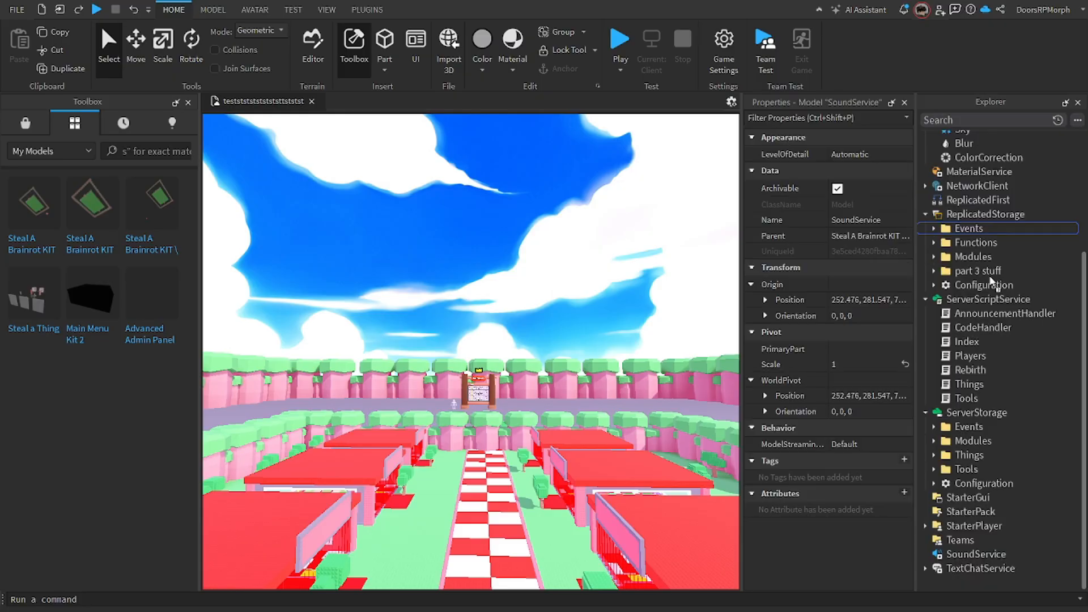
click(976, 553)
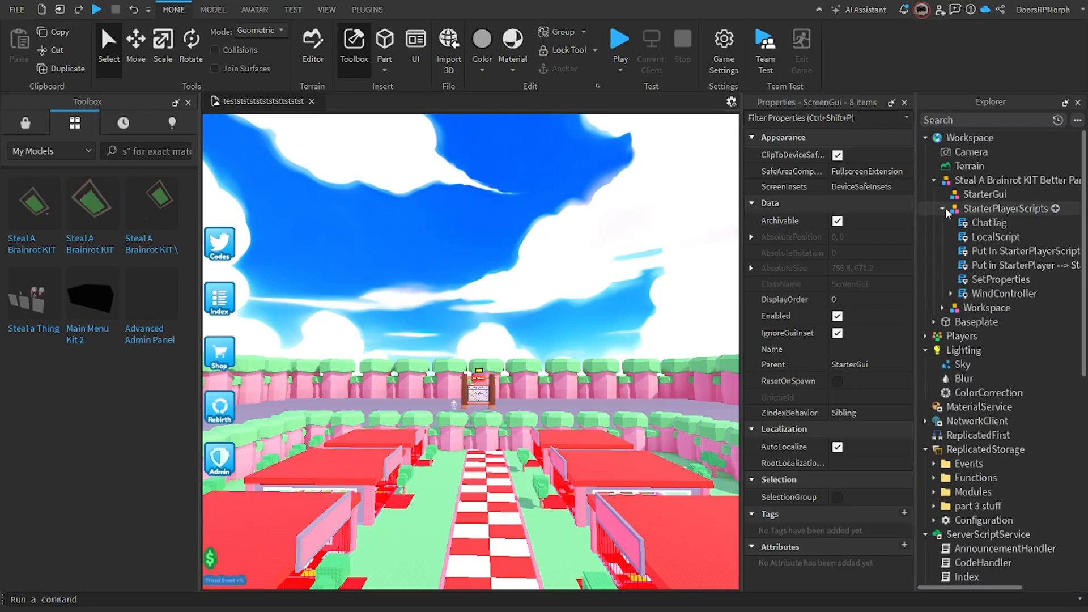
Move the kit's player scripts and Workspace items into their real services.
click(998, 236)
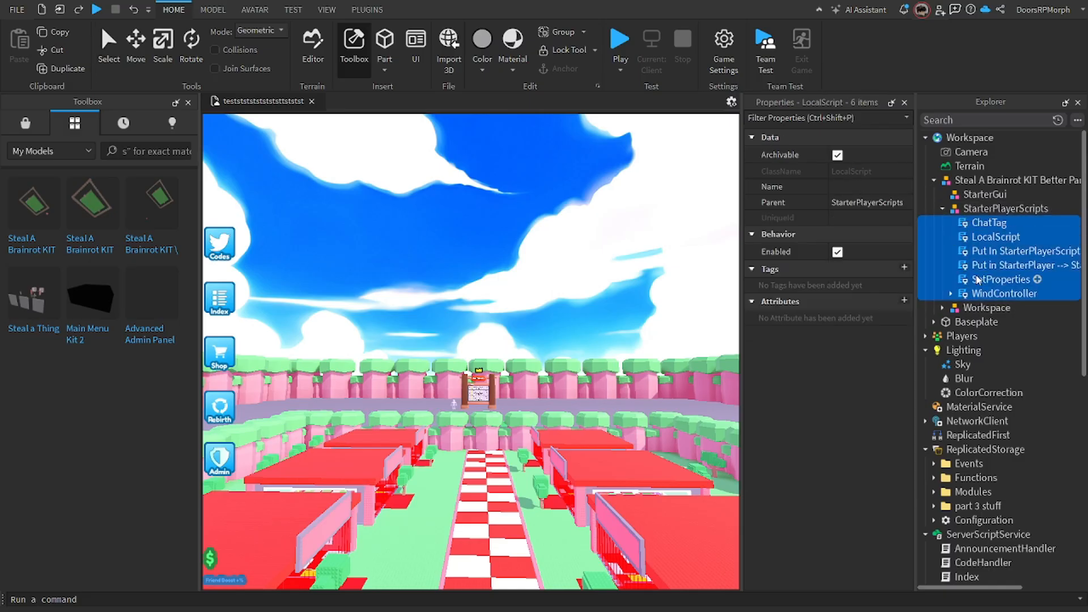
scroll(down, 3)
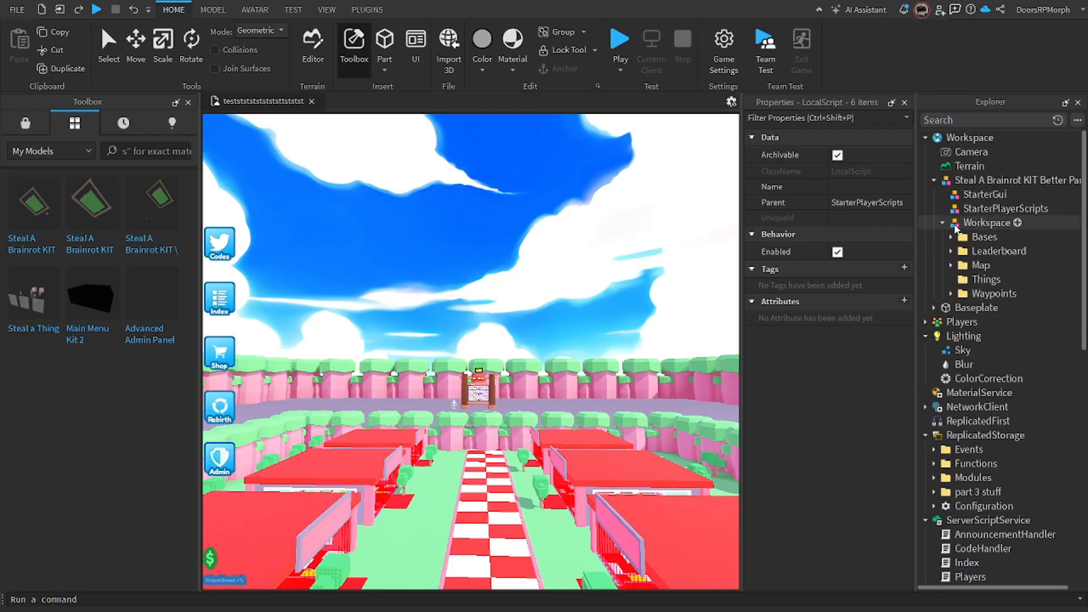
click(1013, 179)
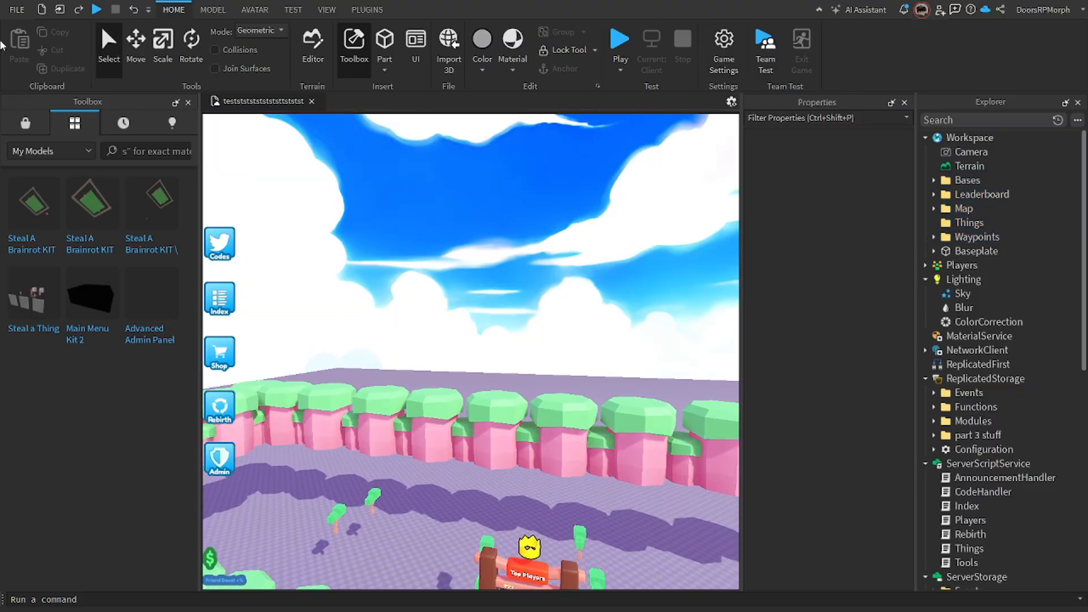
mouse_move(547, 321)
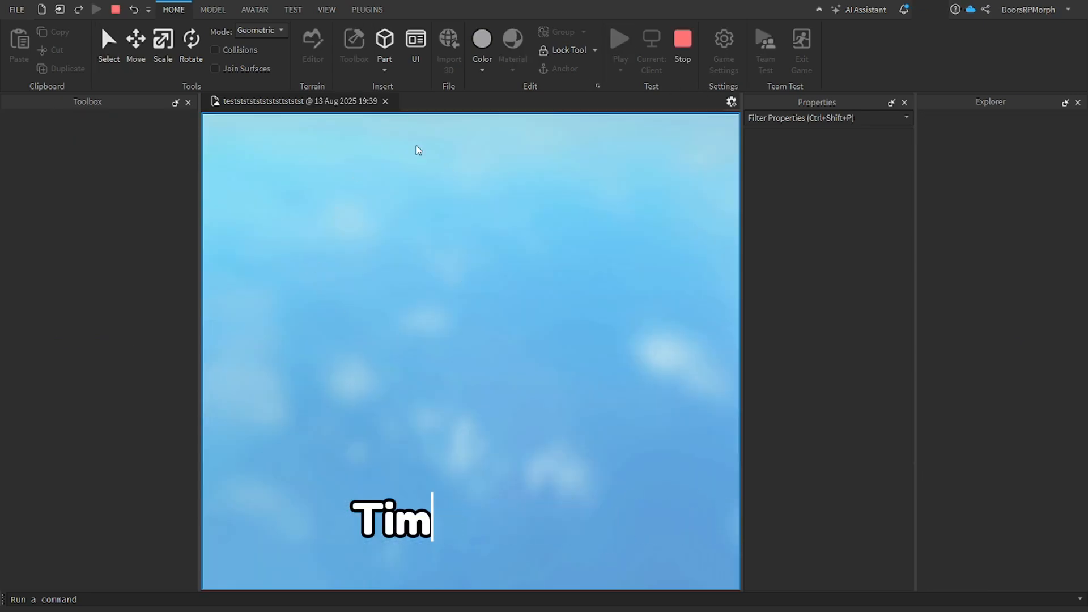
click(620, 38)
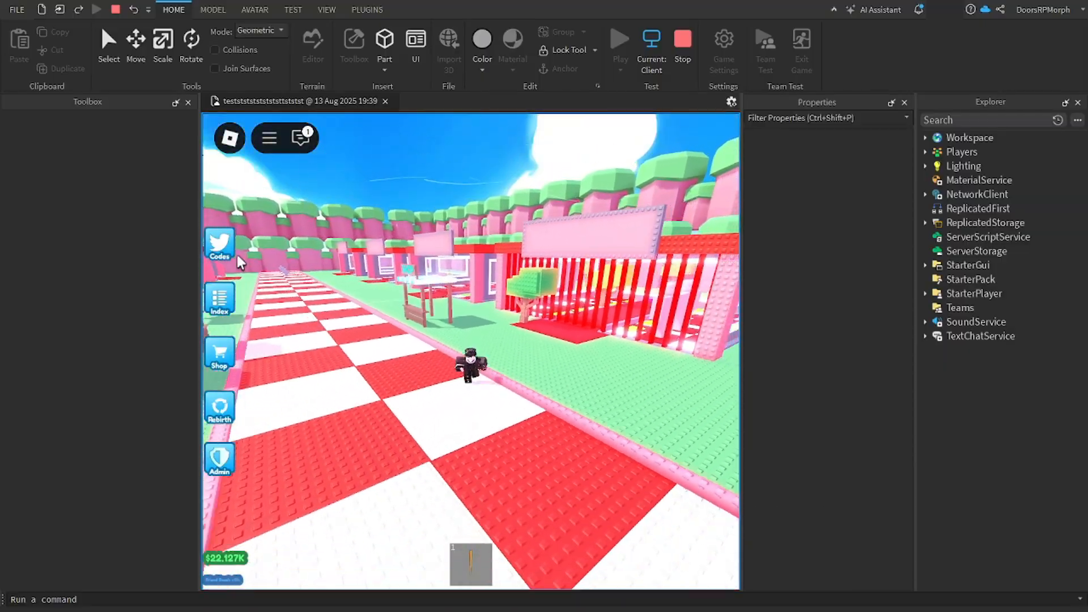
click(218, 244)
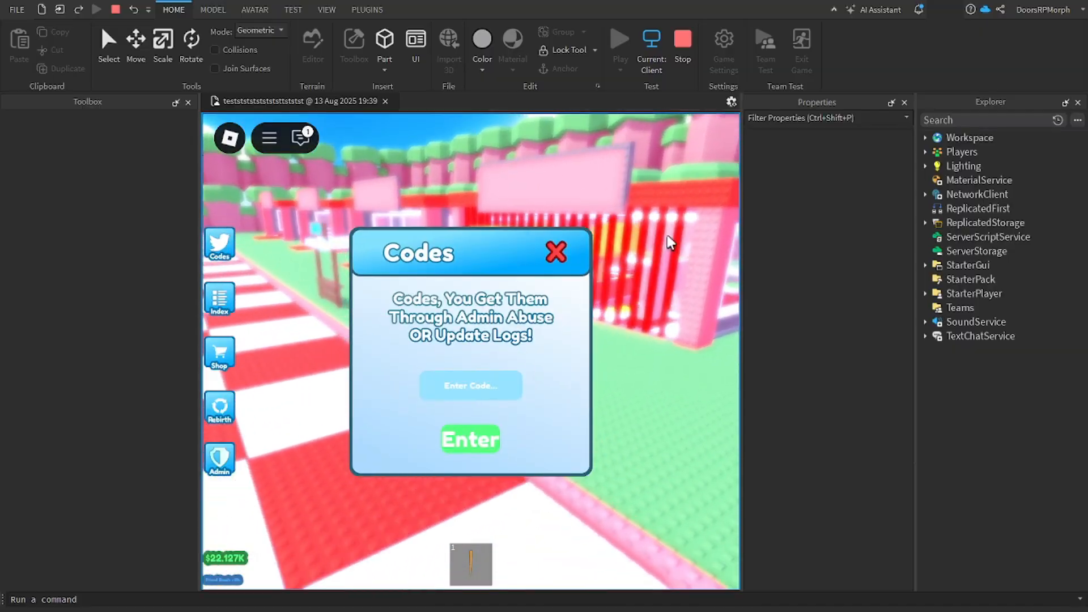
click(555, 251)
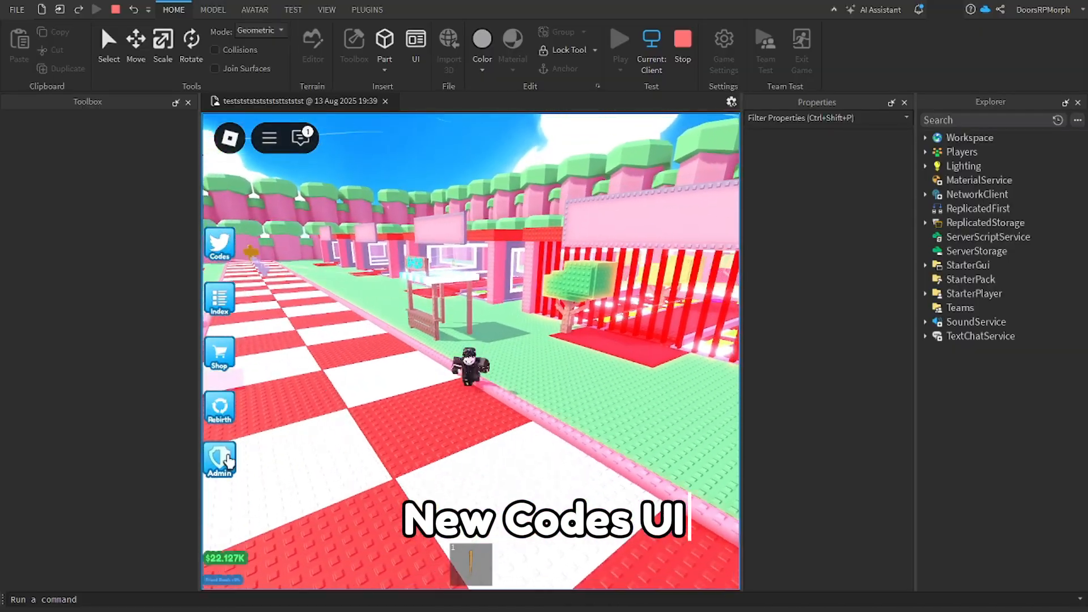
click(219, 458)
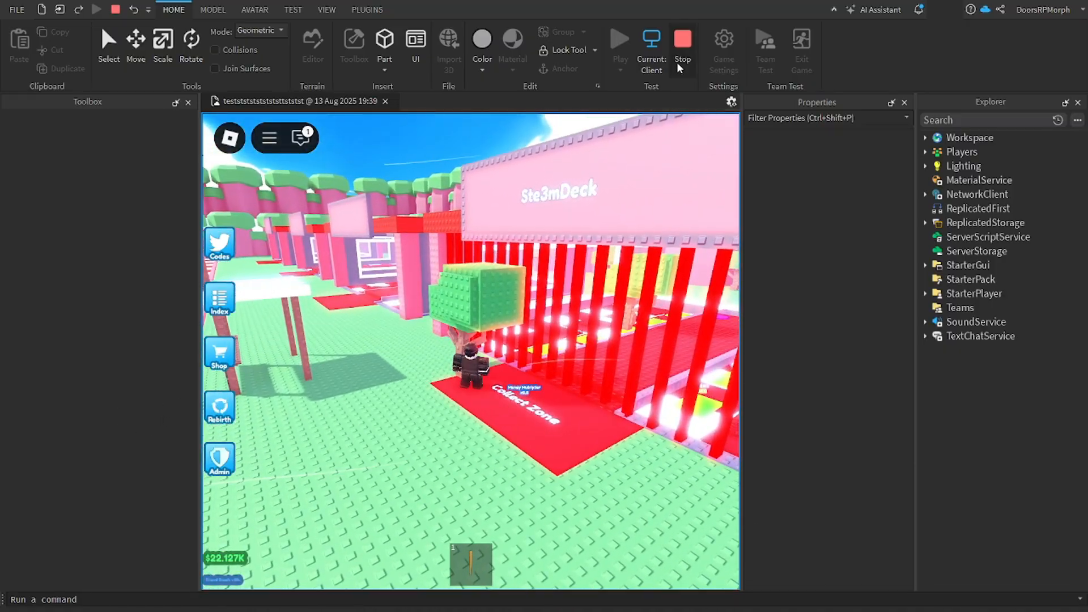
click(683, 41)
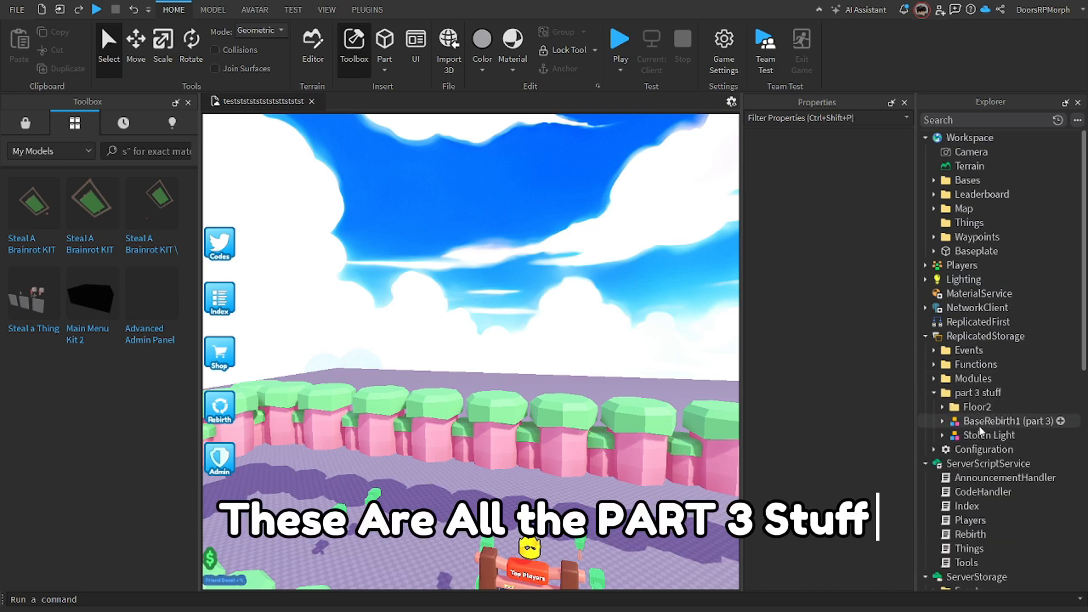
click(1000, 421)
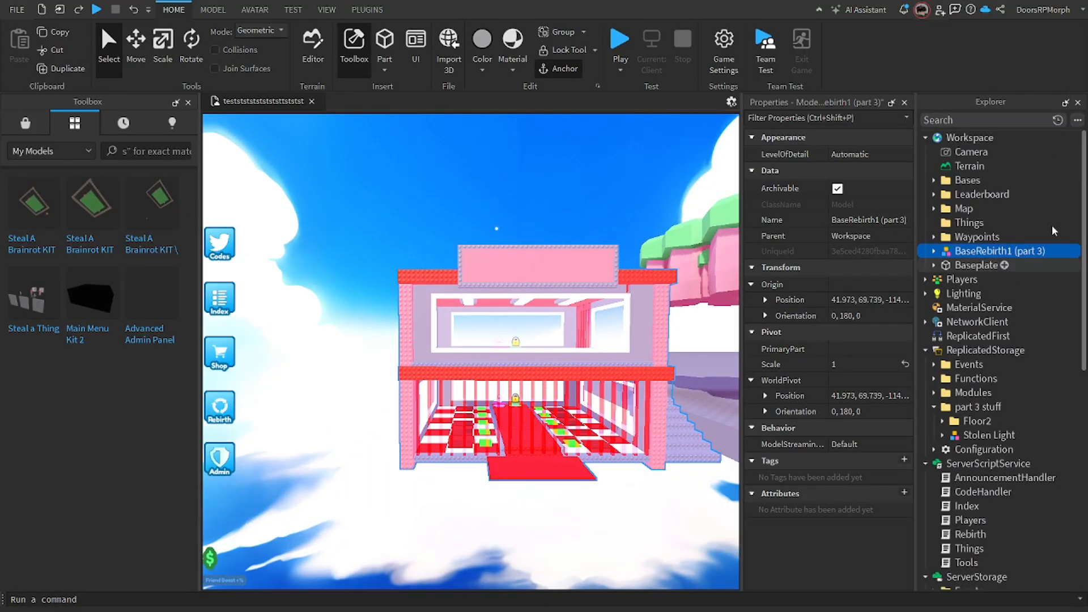
click(991, 436)
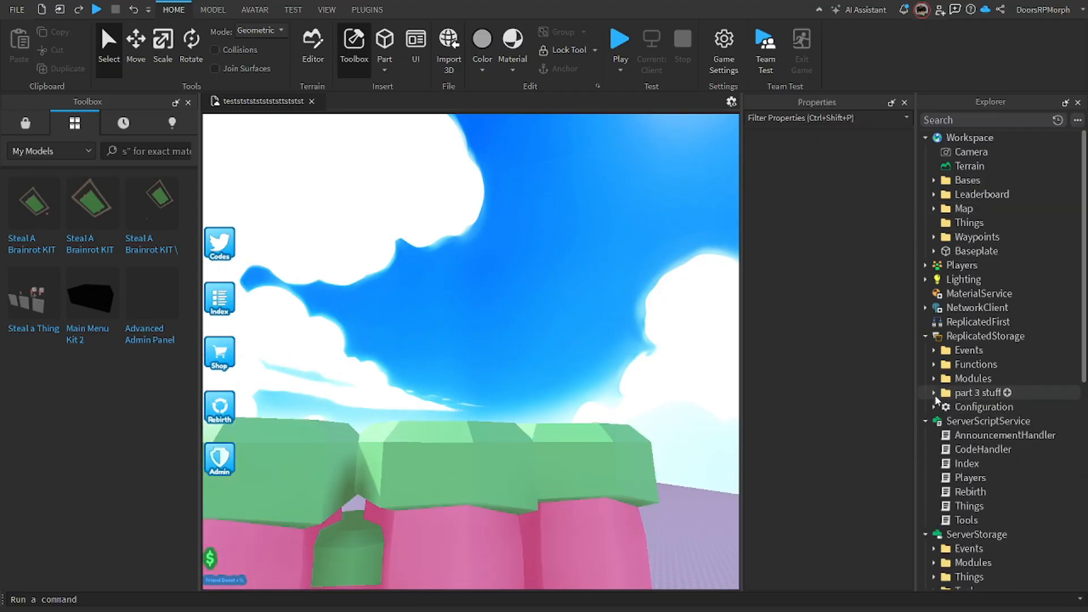
mouse_move(966, 464)
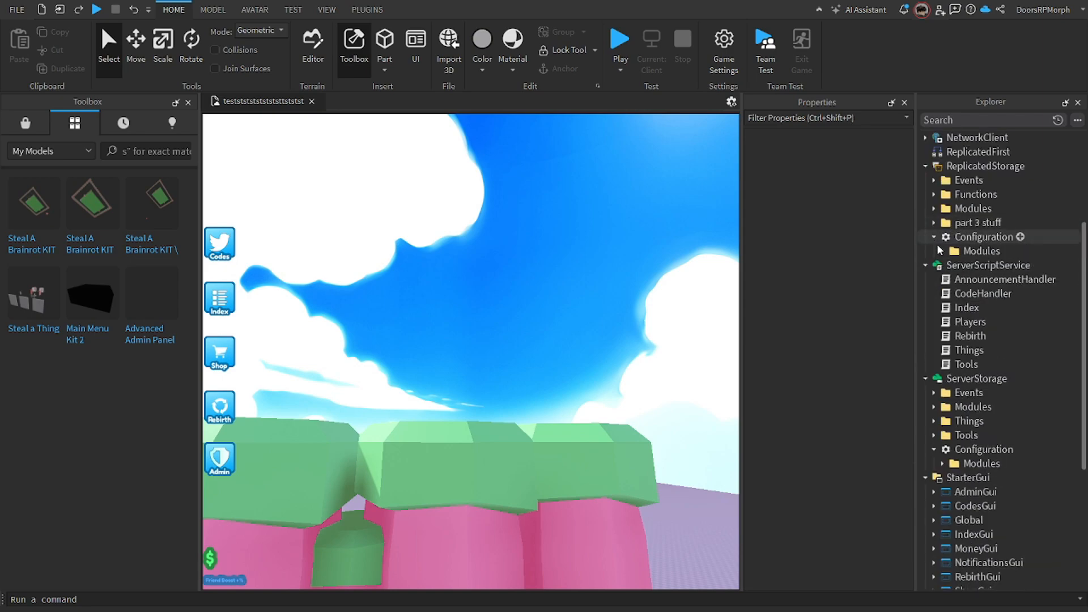
Open the Whitelist module from Configuration > Modules, then return to the place view.
click(935, 251)
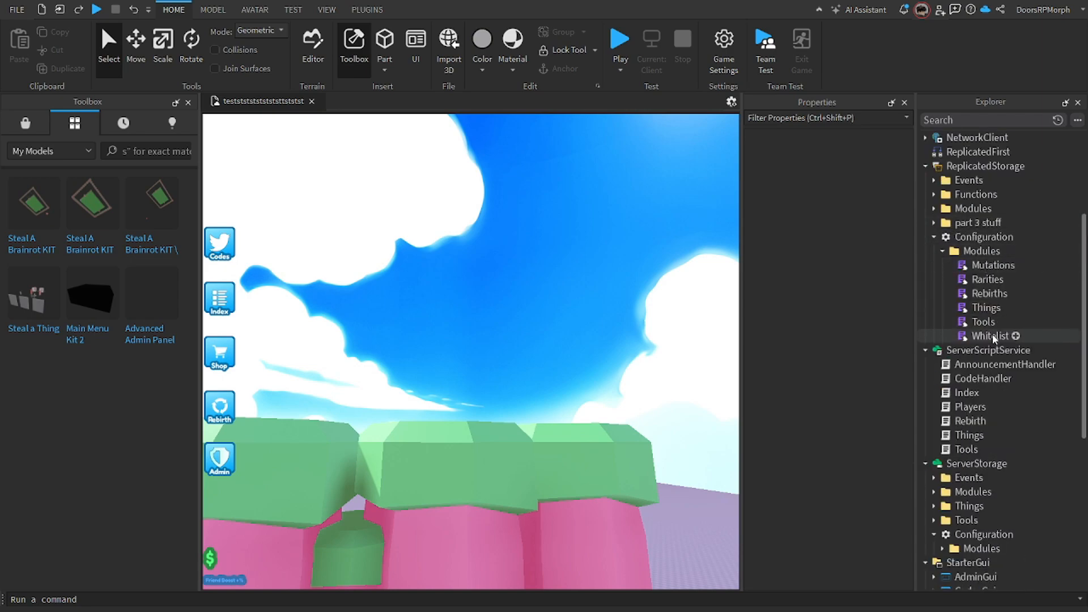
double_click(990, 334)
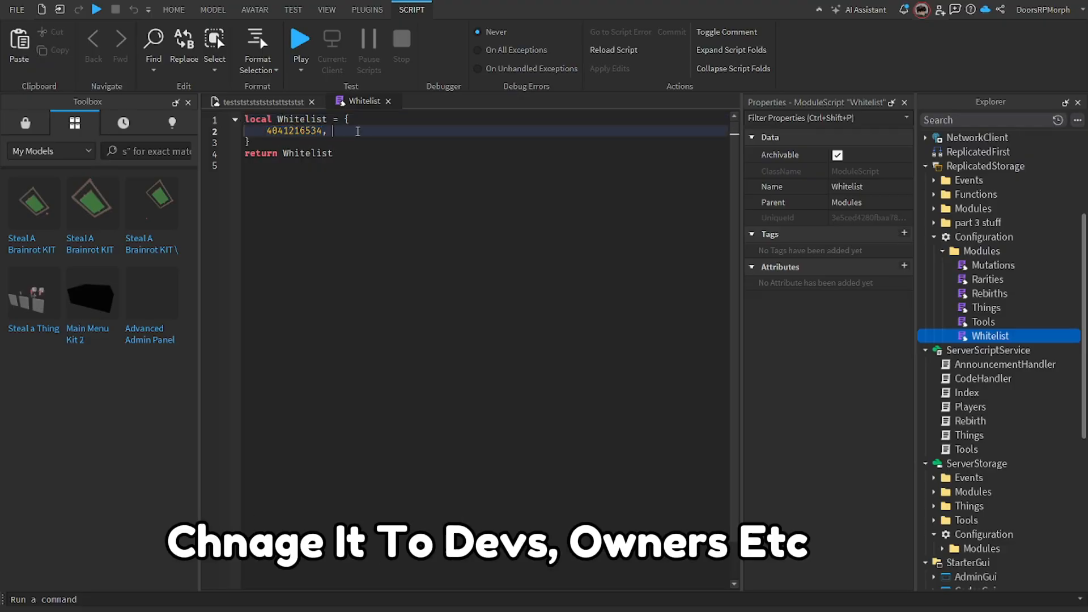
click(173, 10)
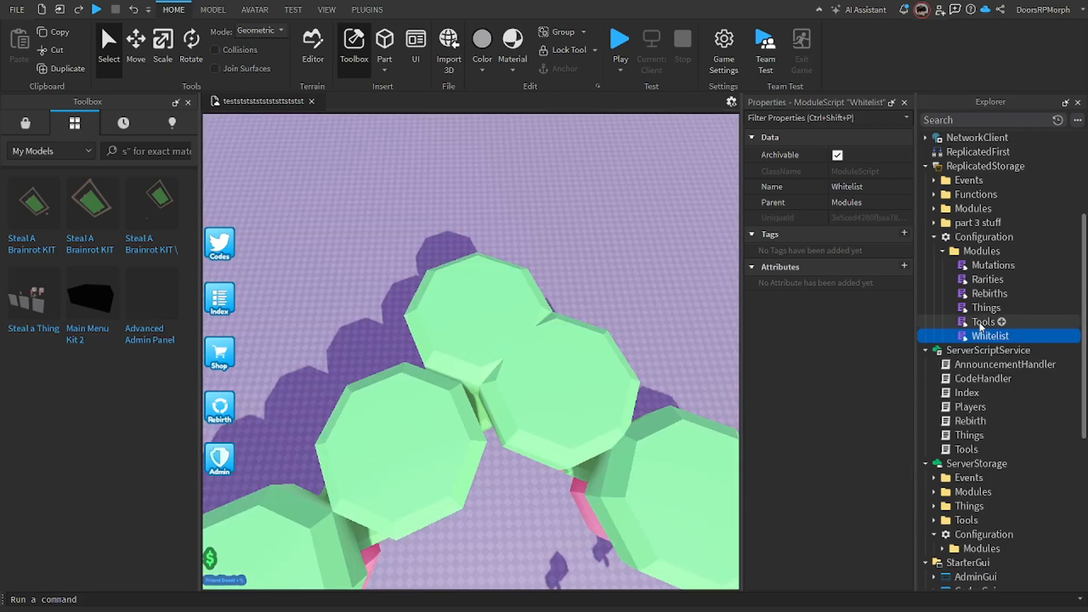
double_click(991, 335)
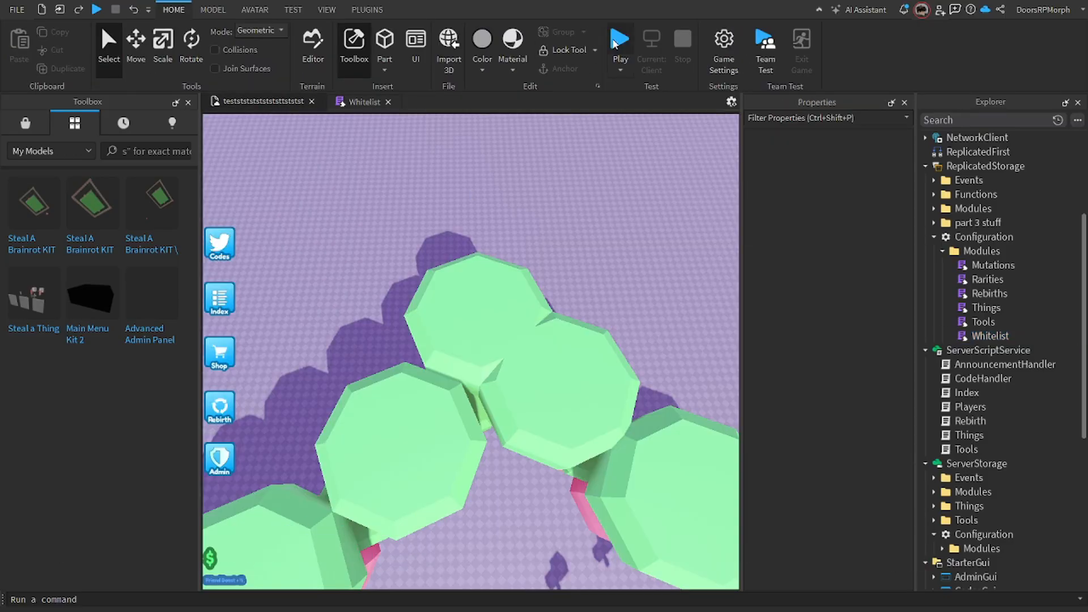
Playtest the game, view the leaderboard stats, and stop.
click(618, 39)
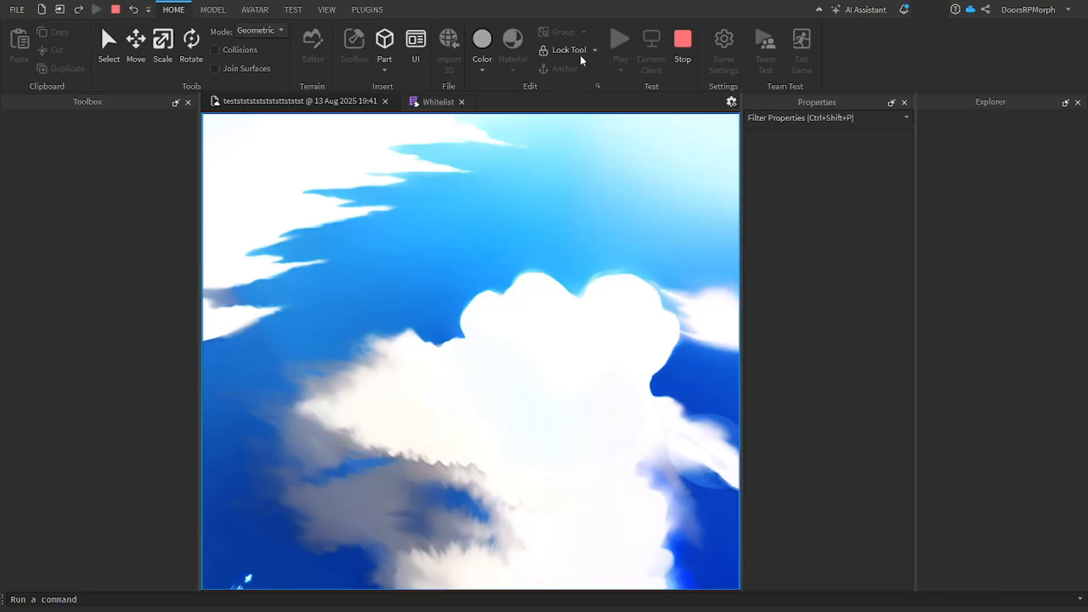
click(650, 38)
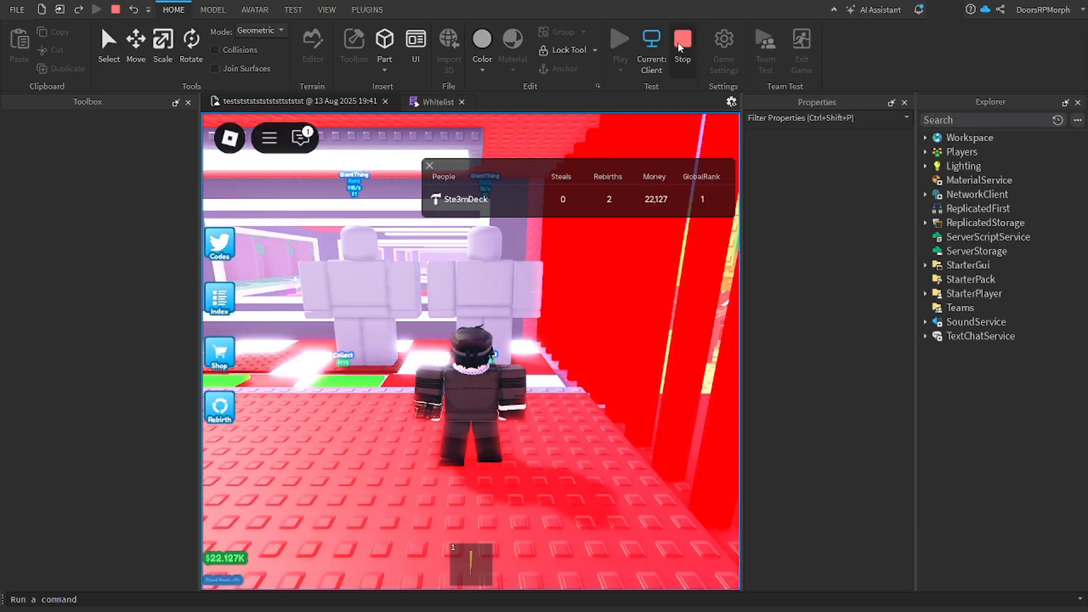
click(681, 40)
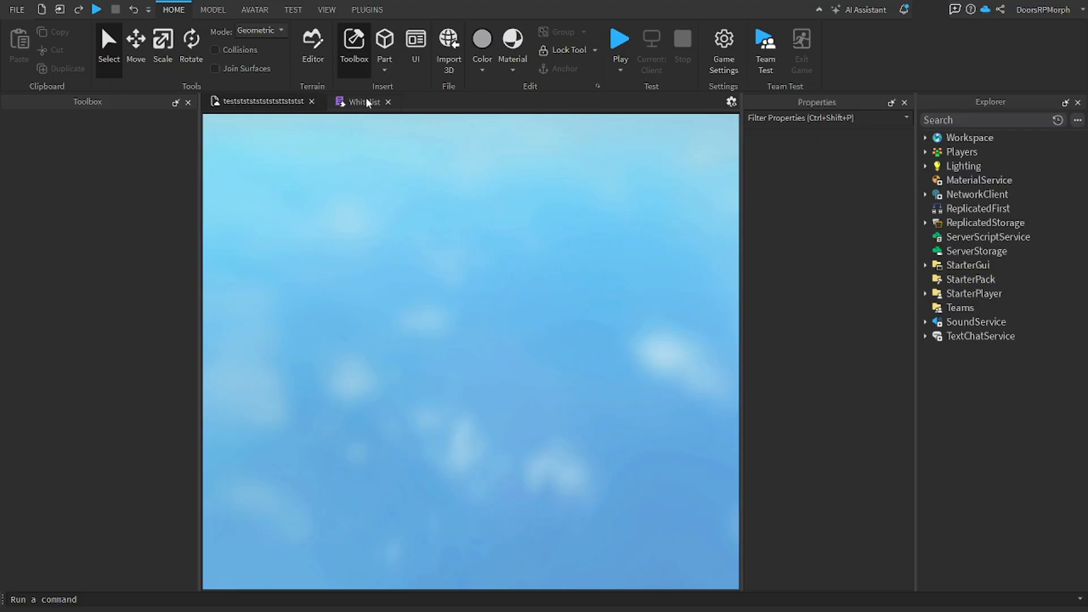
Check the Whitelist script tab, then return to the place and play again.
click(364, 102)
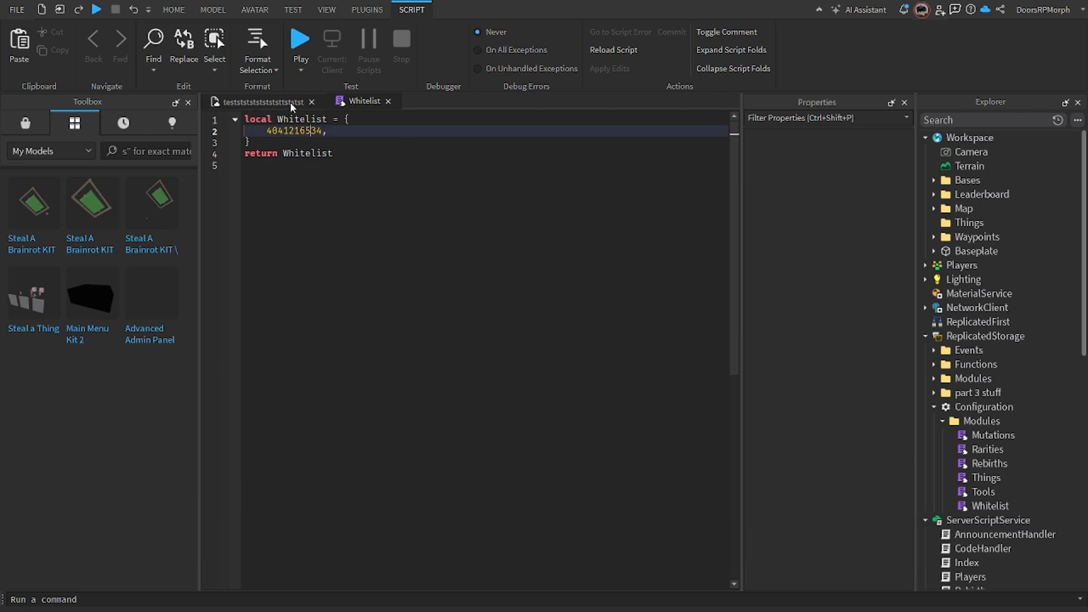
click(299, 38)
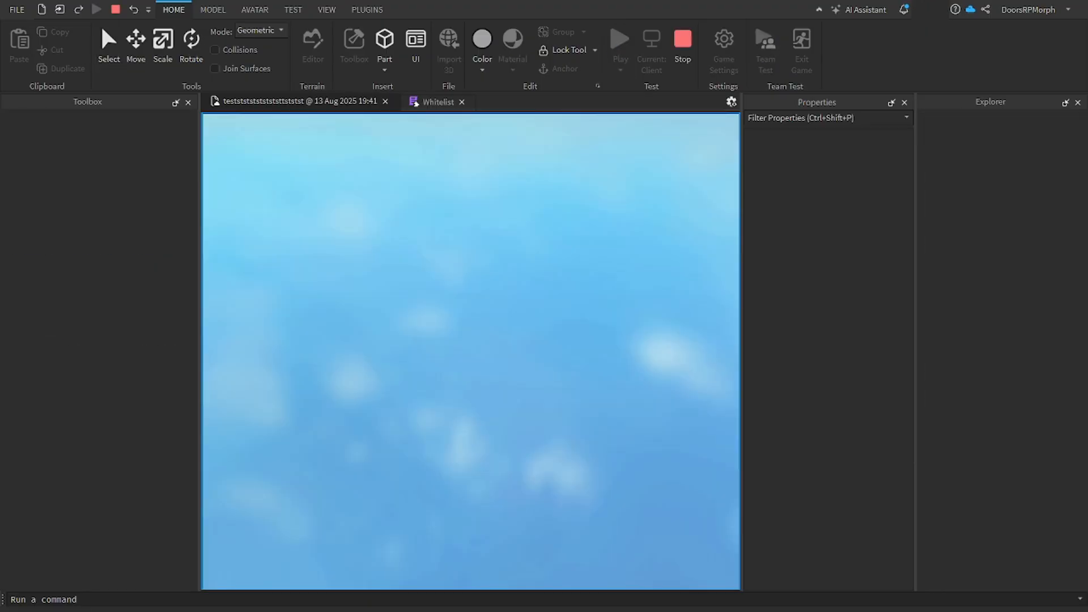
click(618, 40)
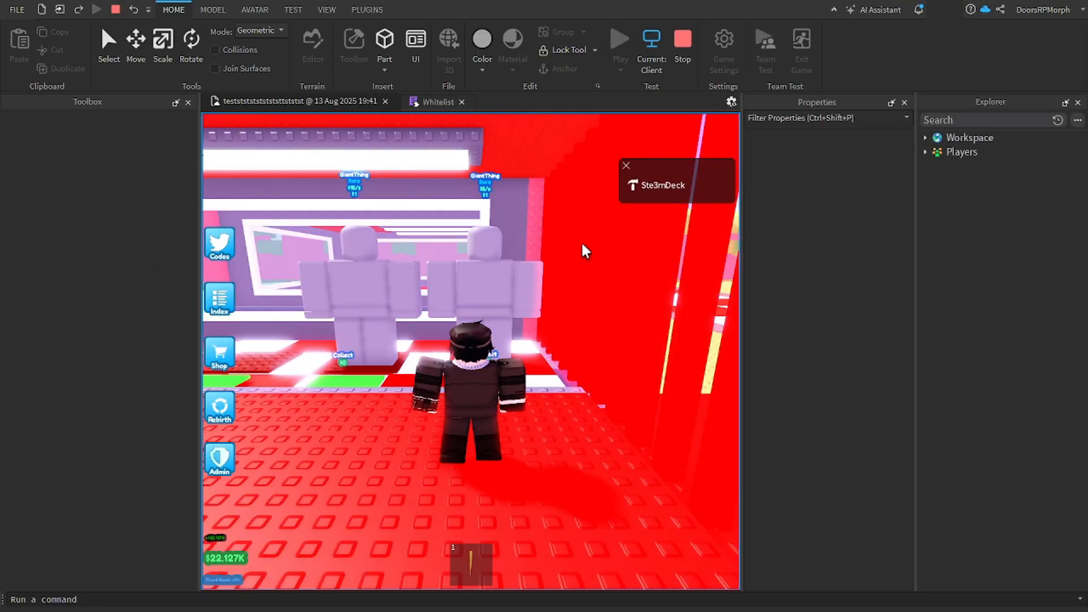
Generate a one-time code worth 10000 money from the Admin panel, then close it.
click(218, 460)
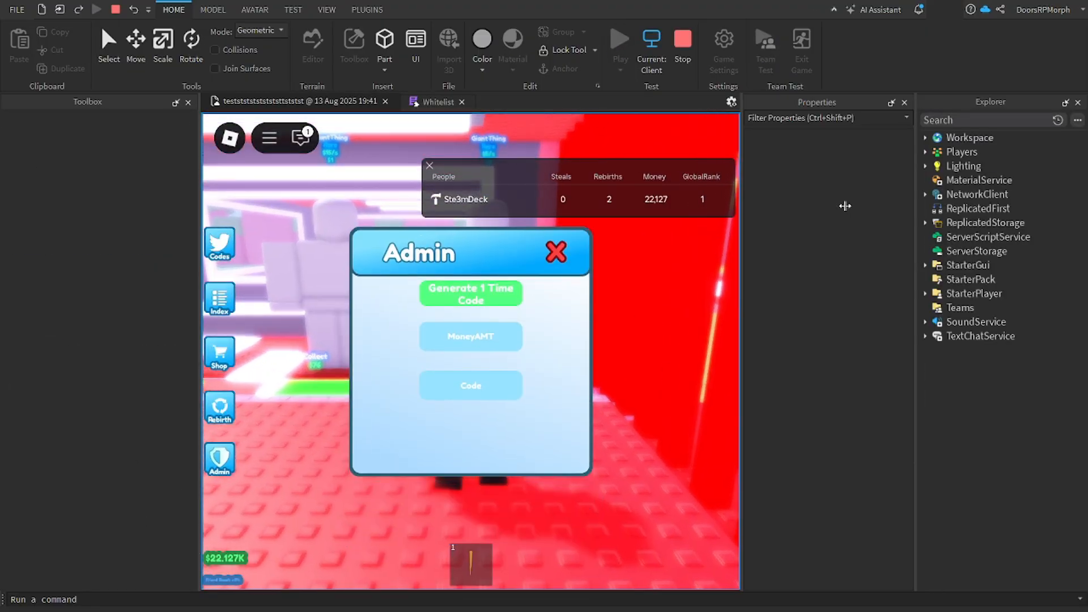
click(470, 337)
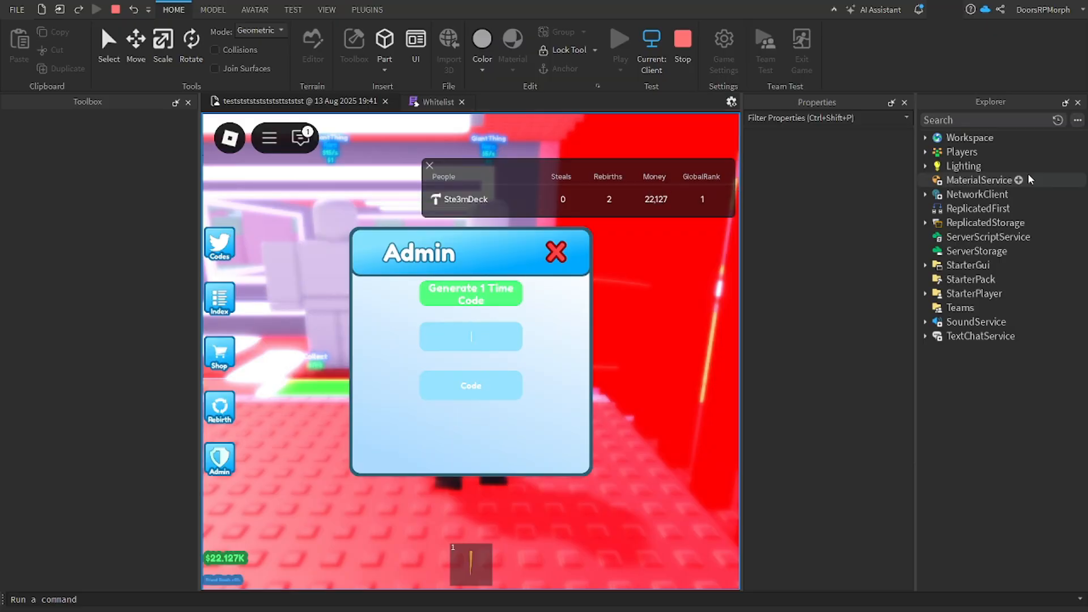
text(10000)
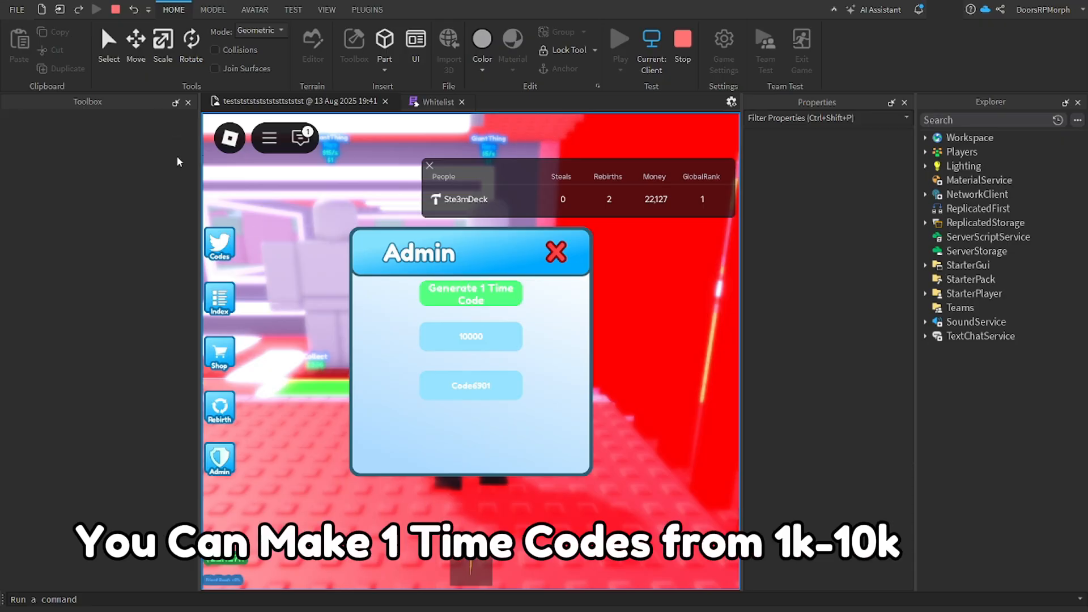
click(470, 293)
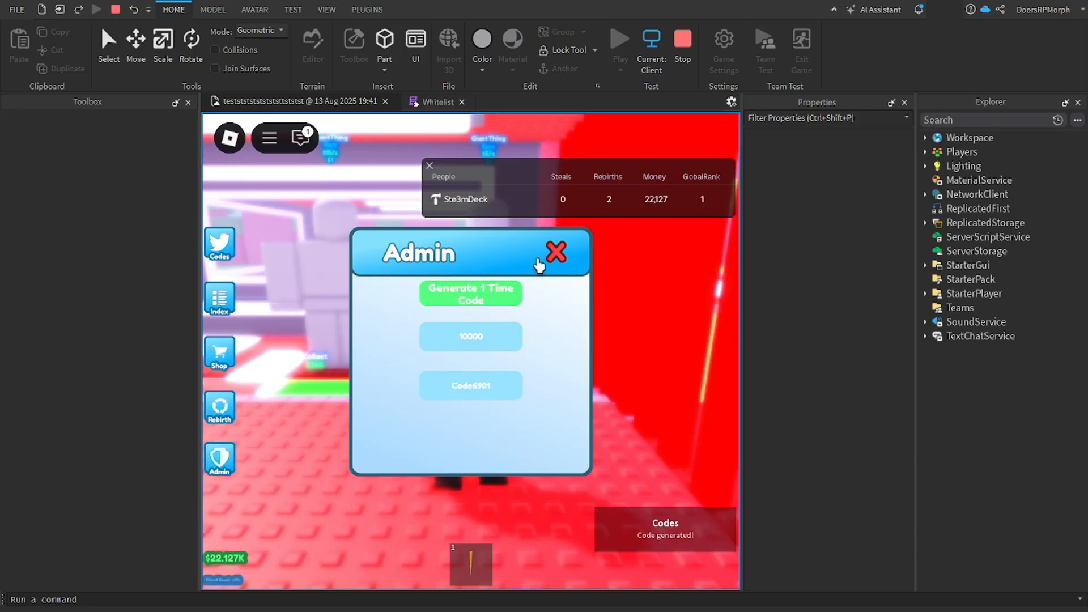
click(555, 251)
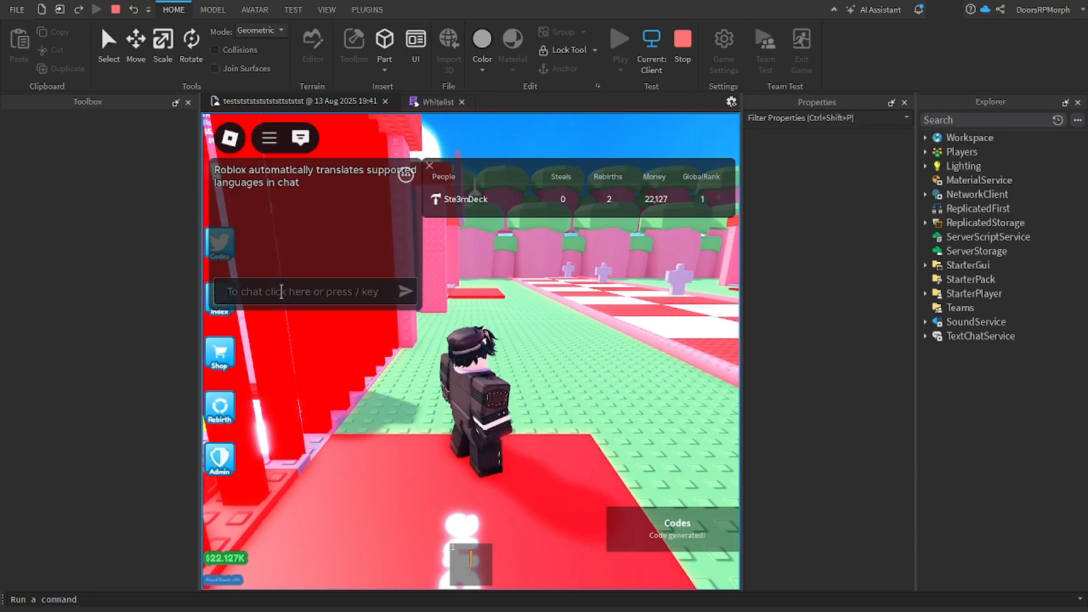
Send the chat command '!msg use Code6901' as a global announcement.
text(!msg)
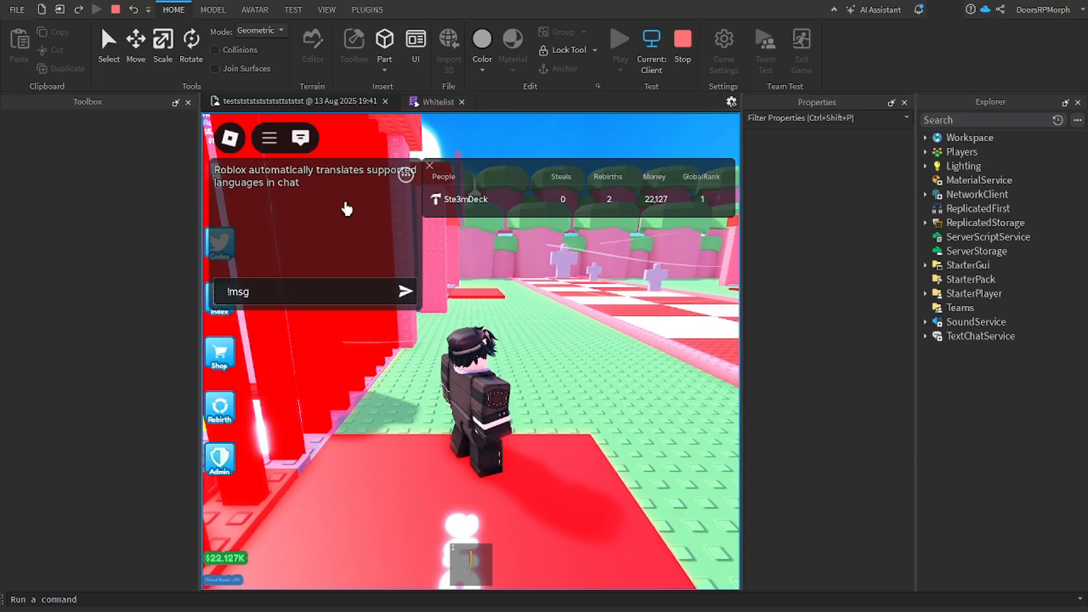
text(use code)
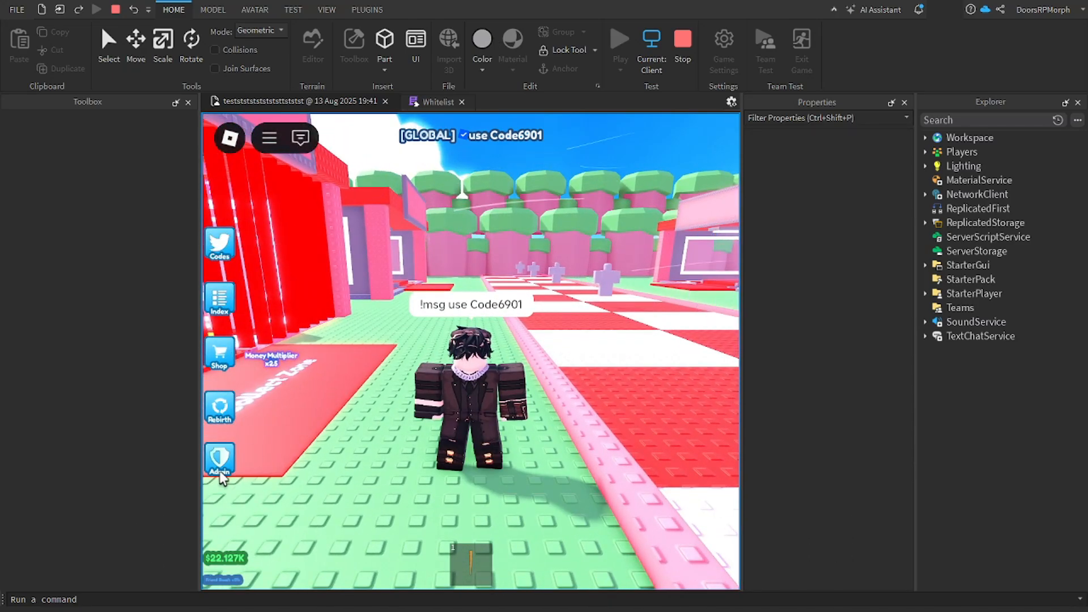
Redeem Code6901 in the Codes panel for 10000 money, then view and close the Index.
click(219, 244)
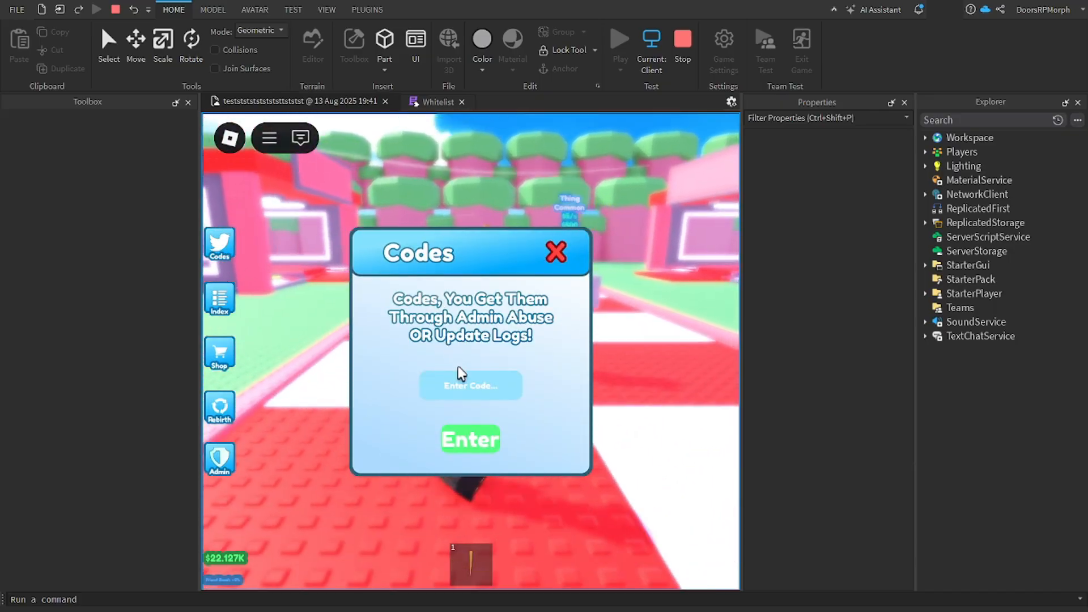
click(469, 385)
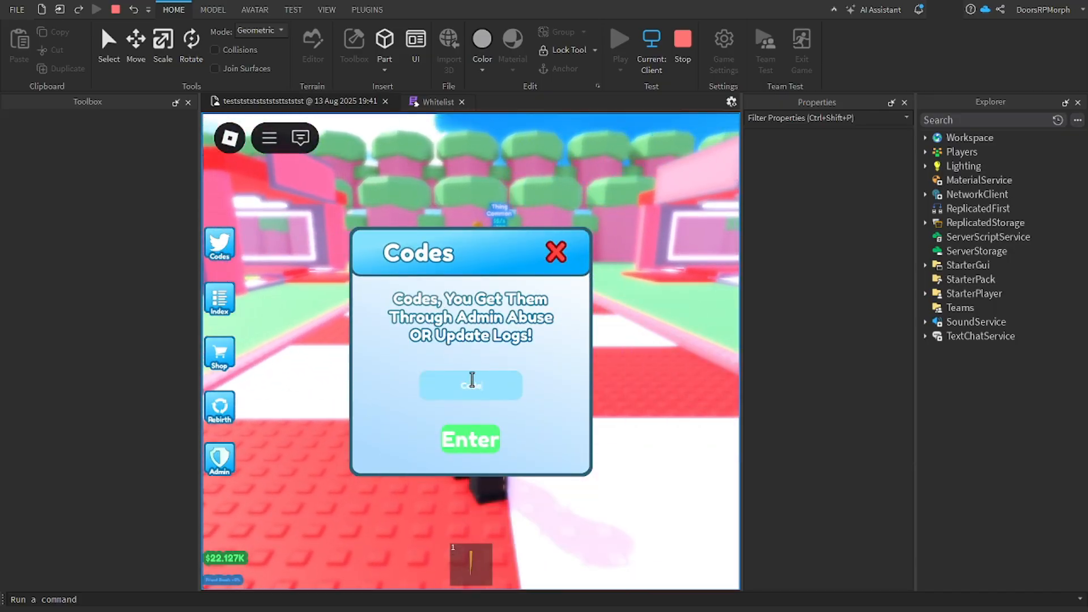
text(Code6901)
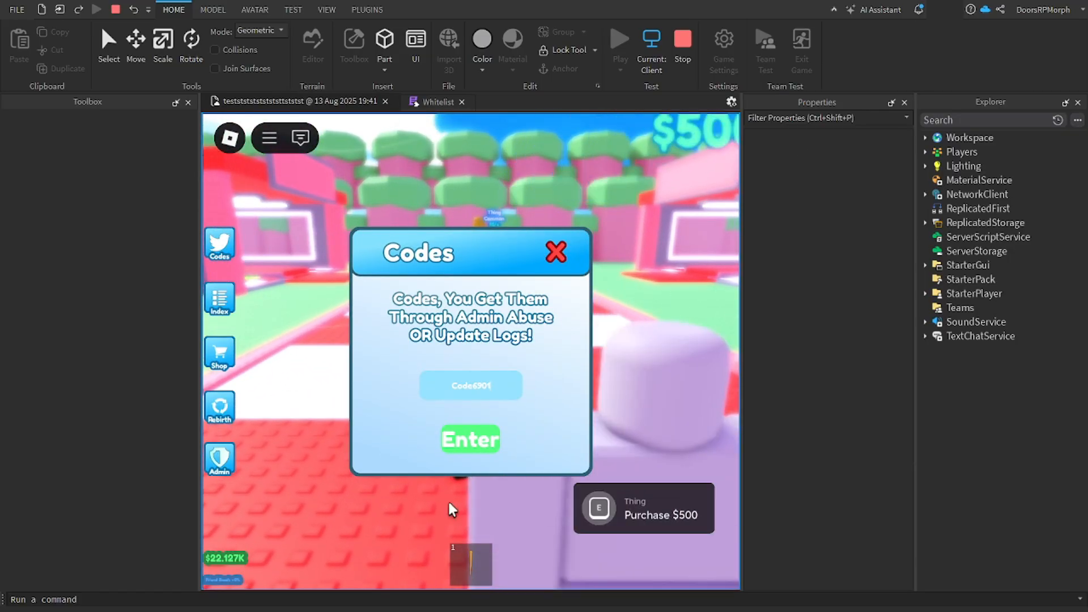
click(470, 439)
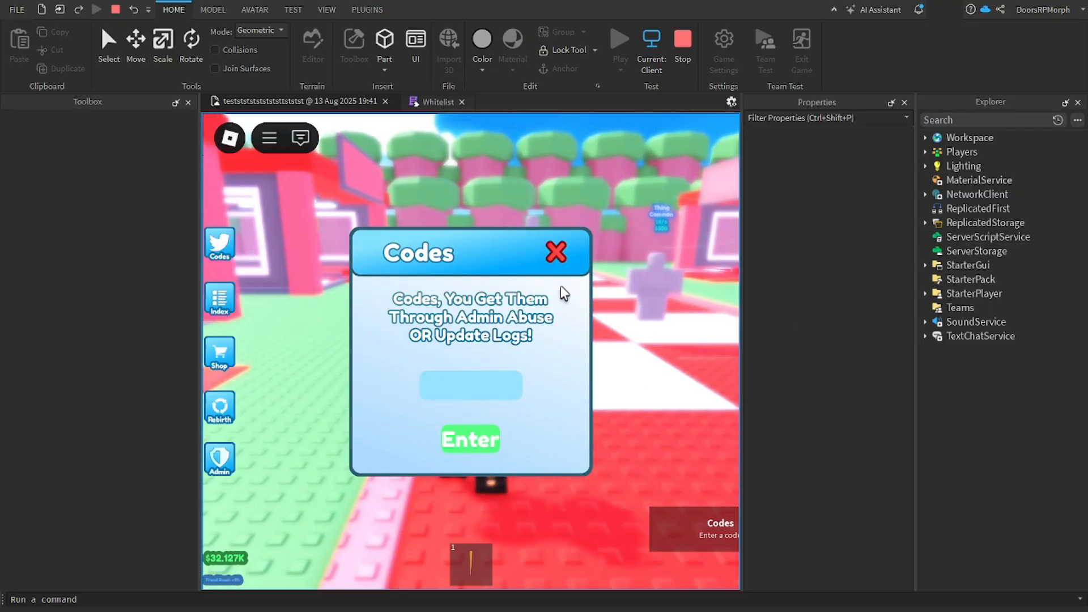
click(556, 252)
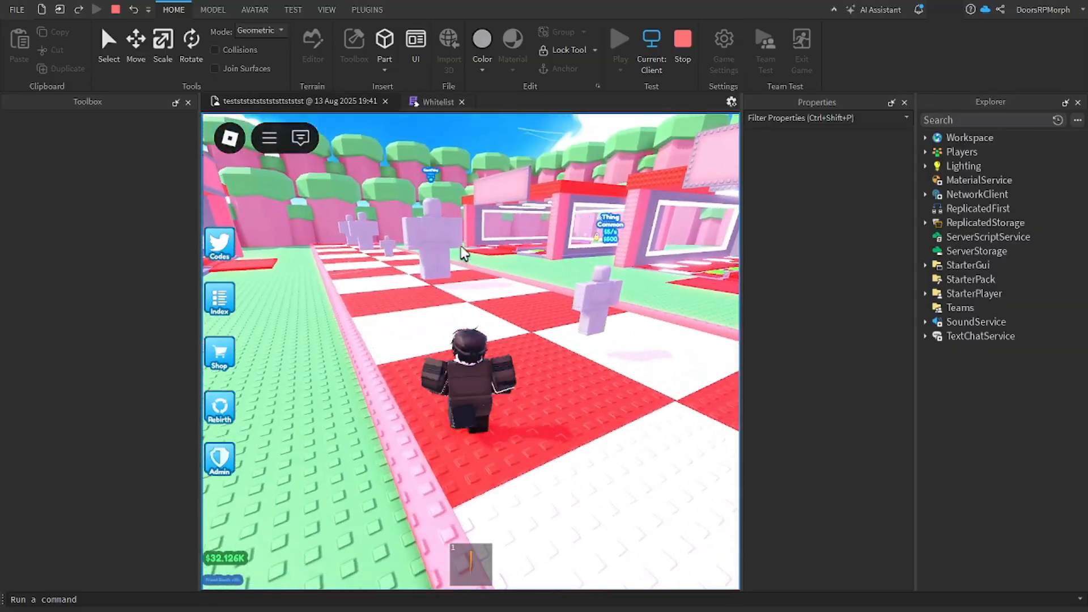
click(219, 300)
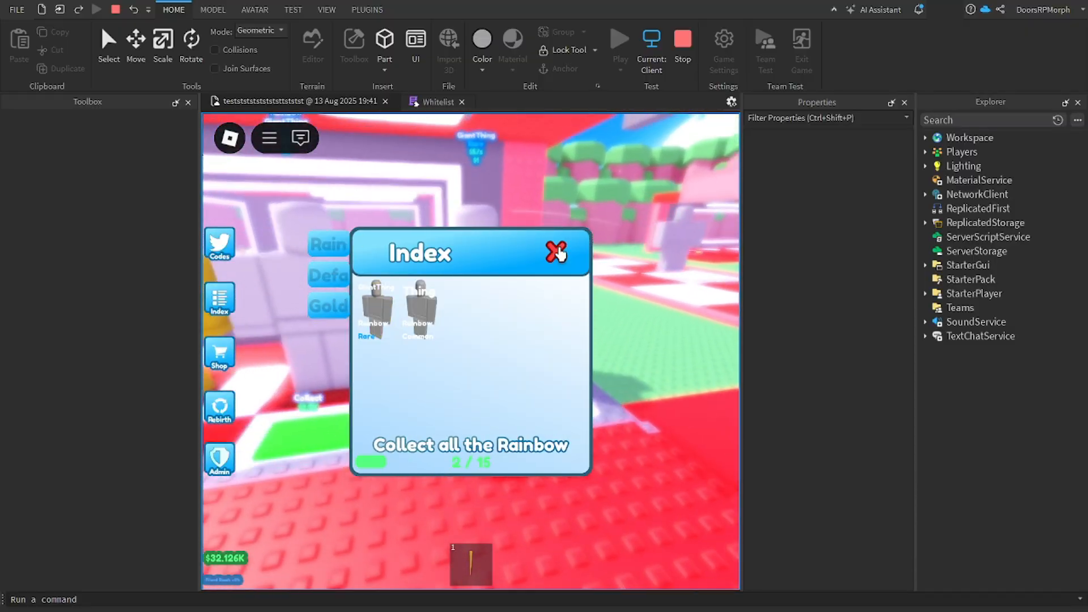
click(555, 251)
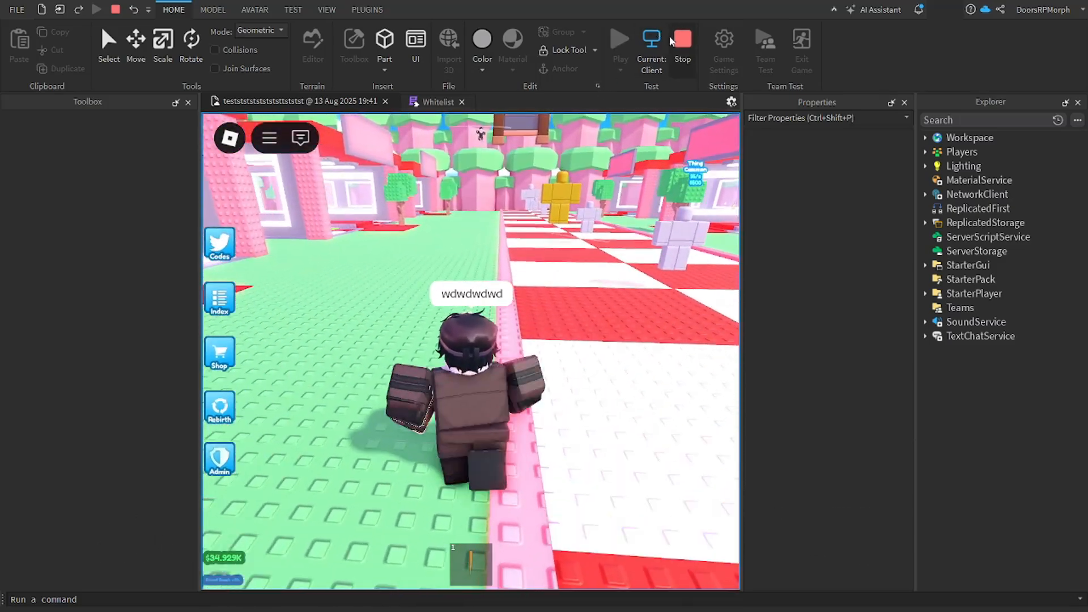
Stop the running playtest.
click(681, 38)
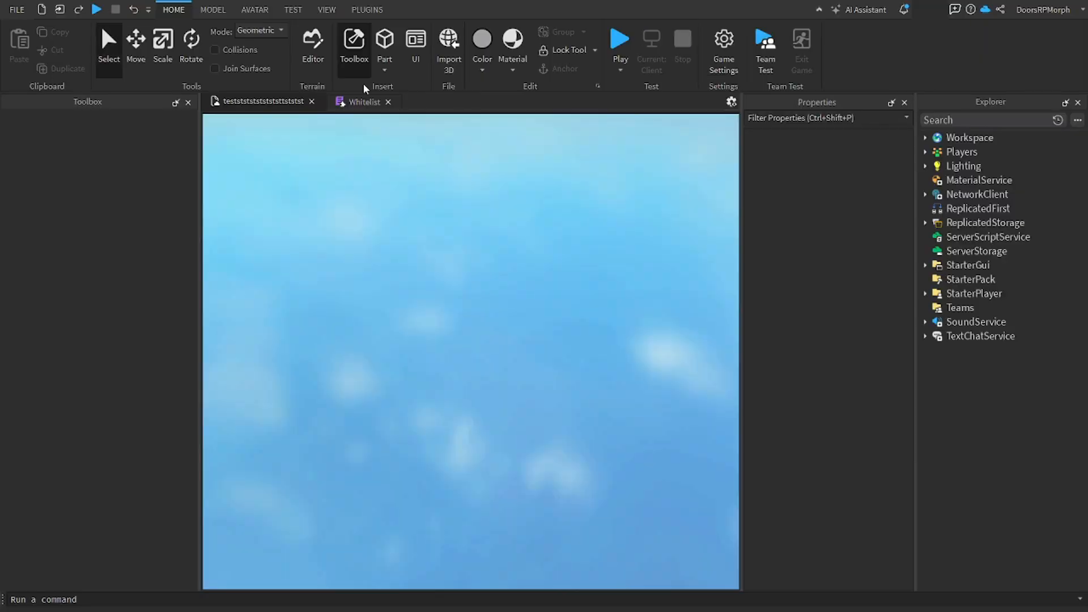
mouse_move(741, 319)
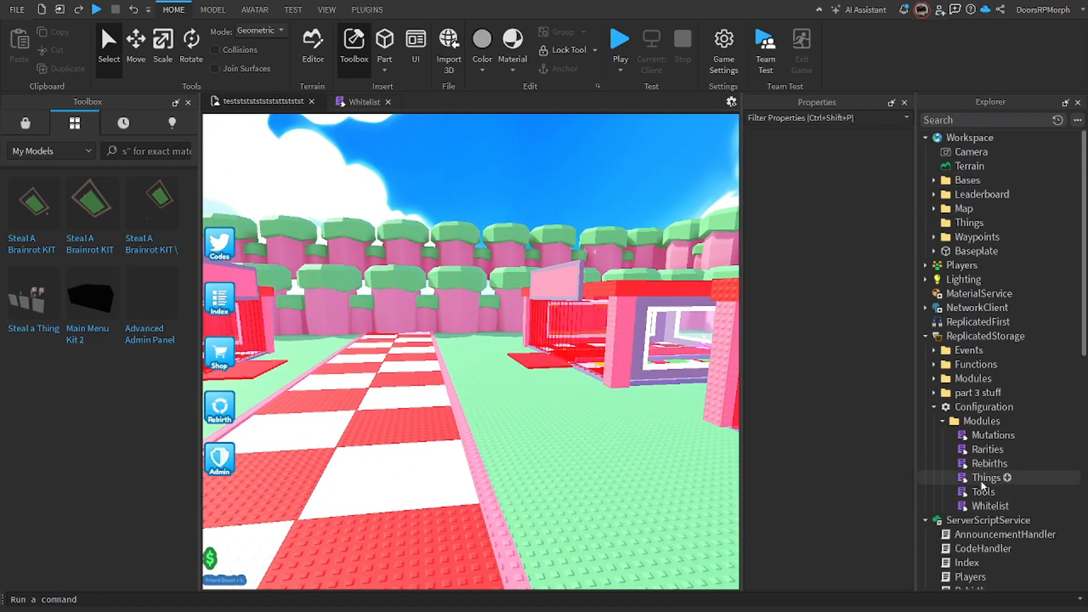
In the Things module, add entry 'smolthing' with MoneyPerSecond 50000000 and AdminSpawnOnly false.
double_click(985, 477)
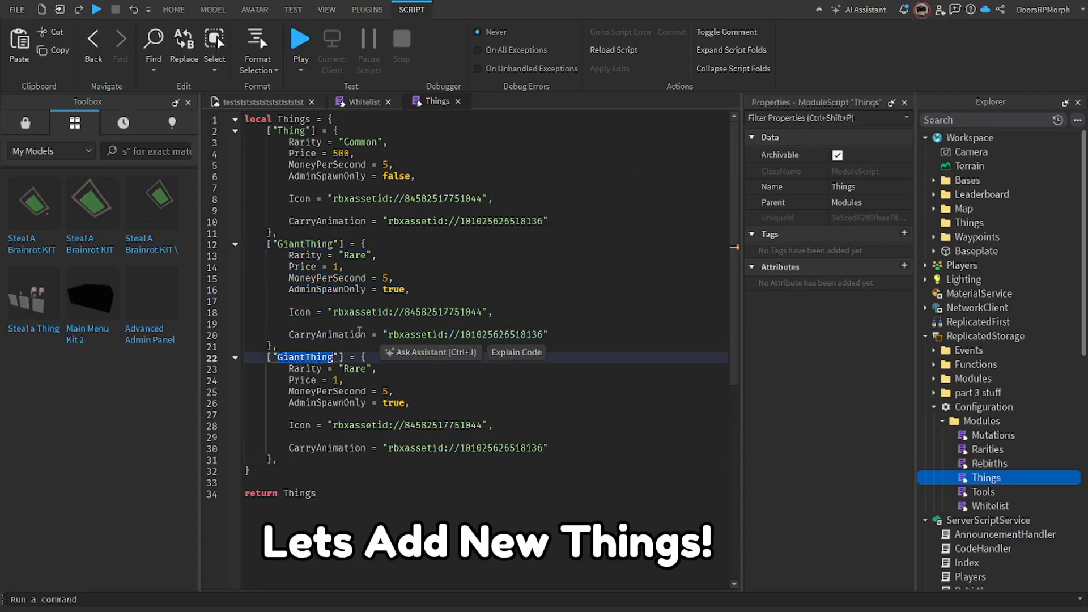
text(smolthing)
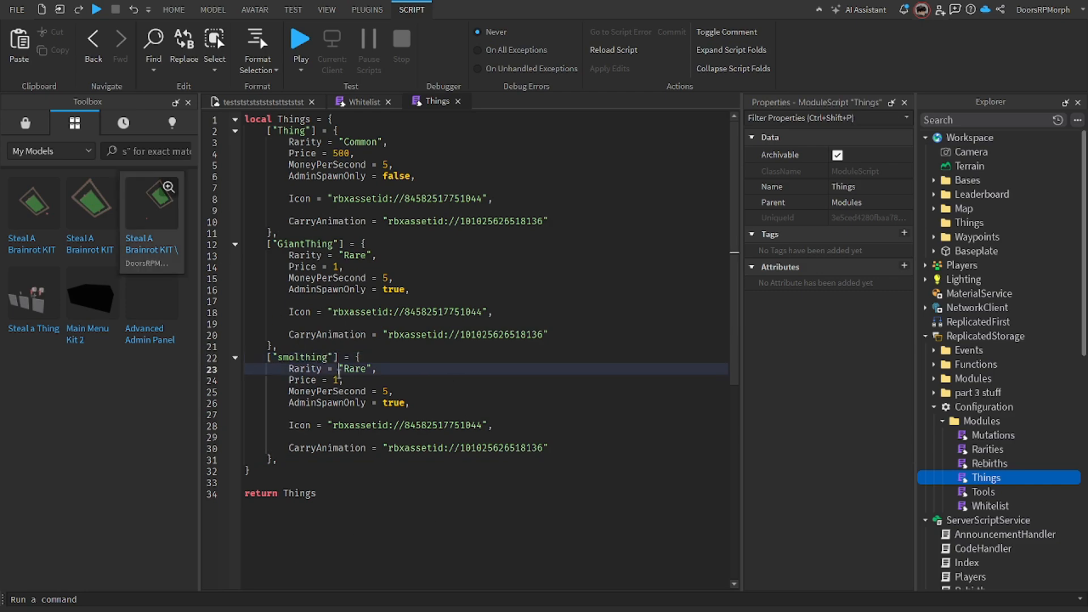
click(401, 391)
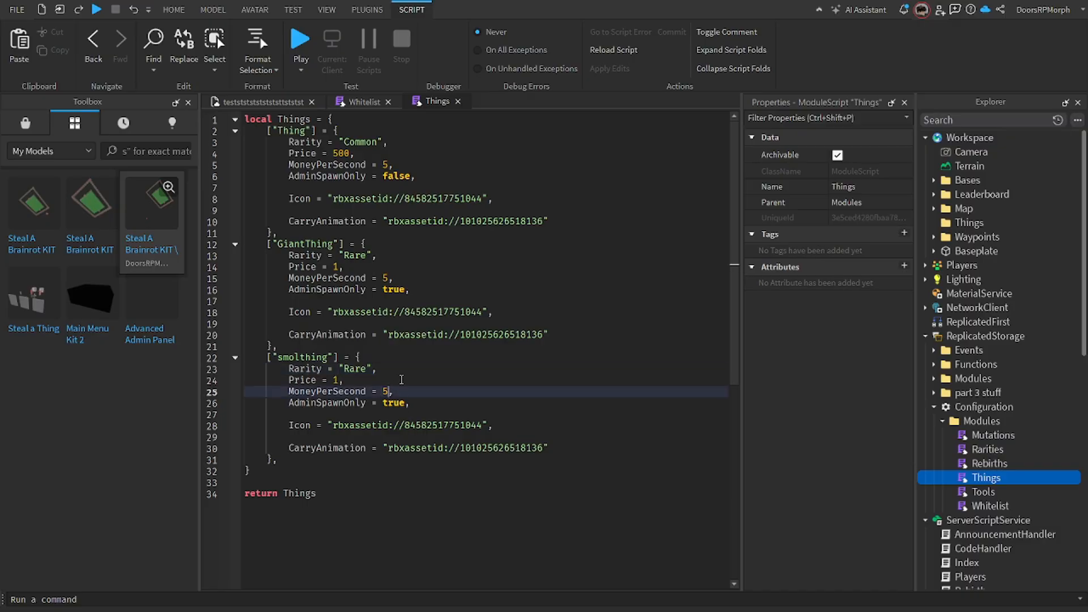
text(50000000)
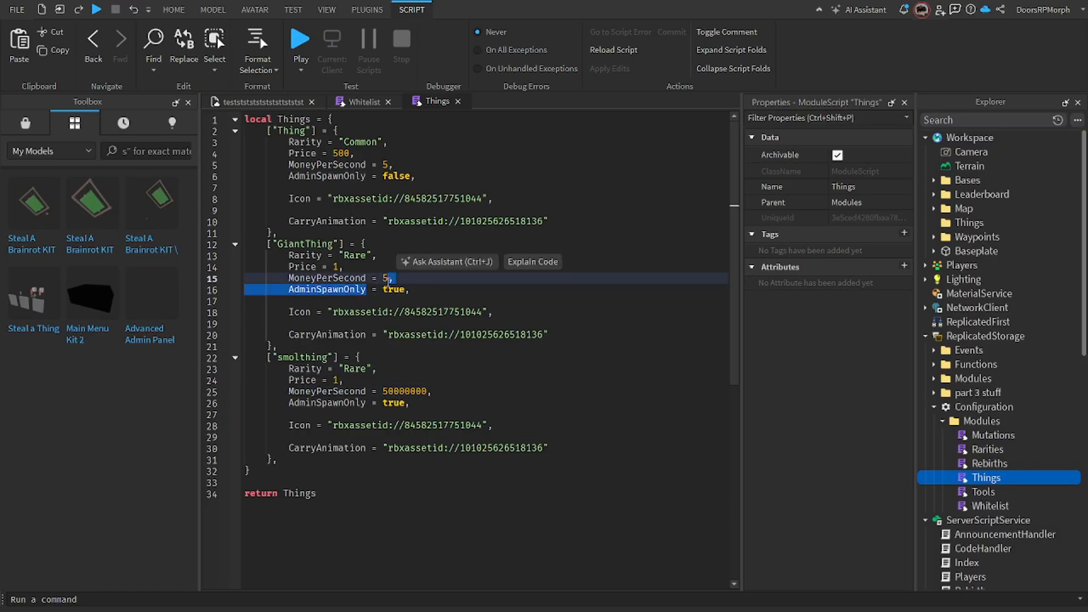
click(306, 289)
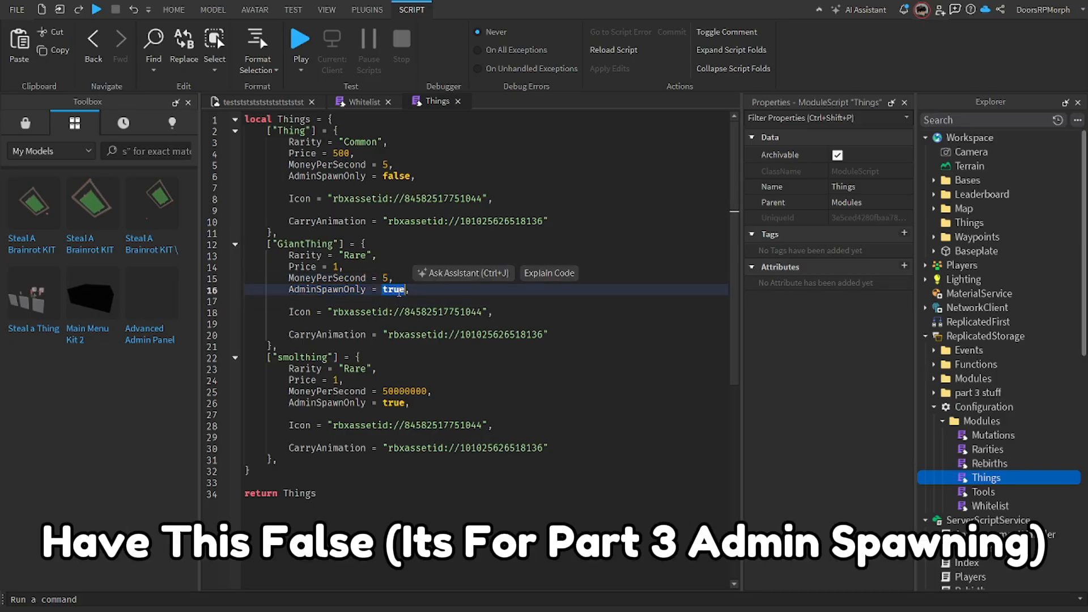
text(false)
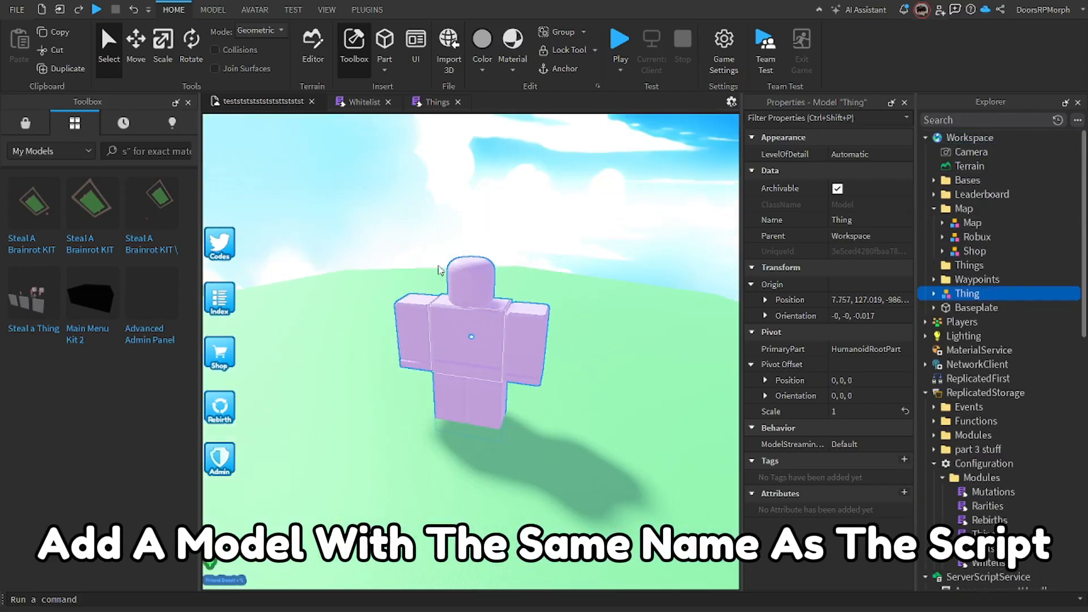
Scale down the Thing model copy, rename it 'smolthing', and place it in ServerStorage > Things.
click(162, 45)
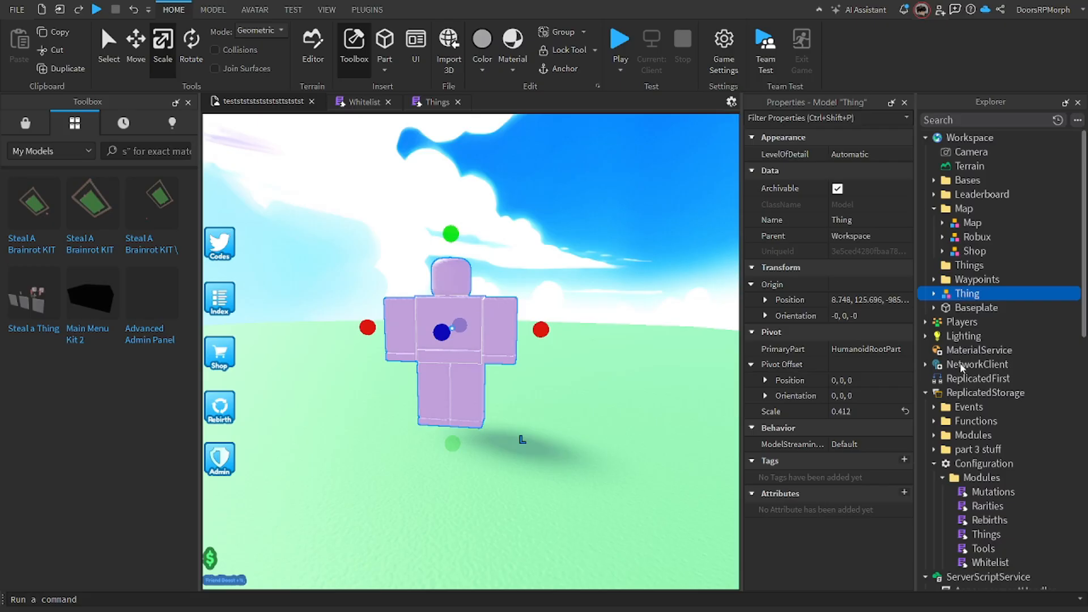
text(smolthing)
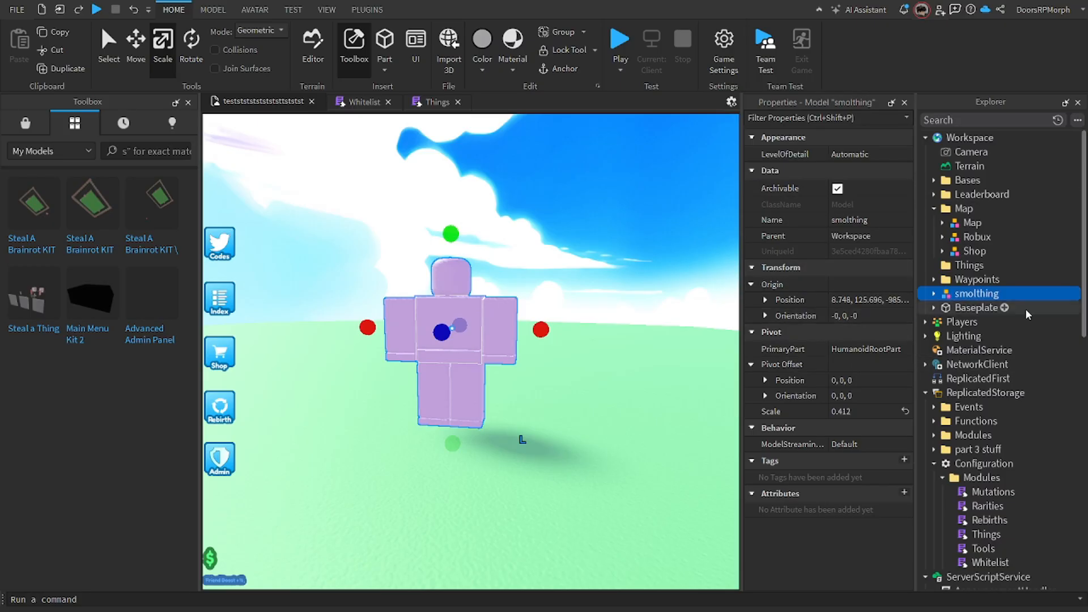
scroll(down, 3)
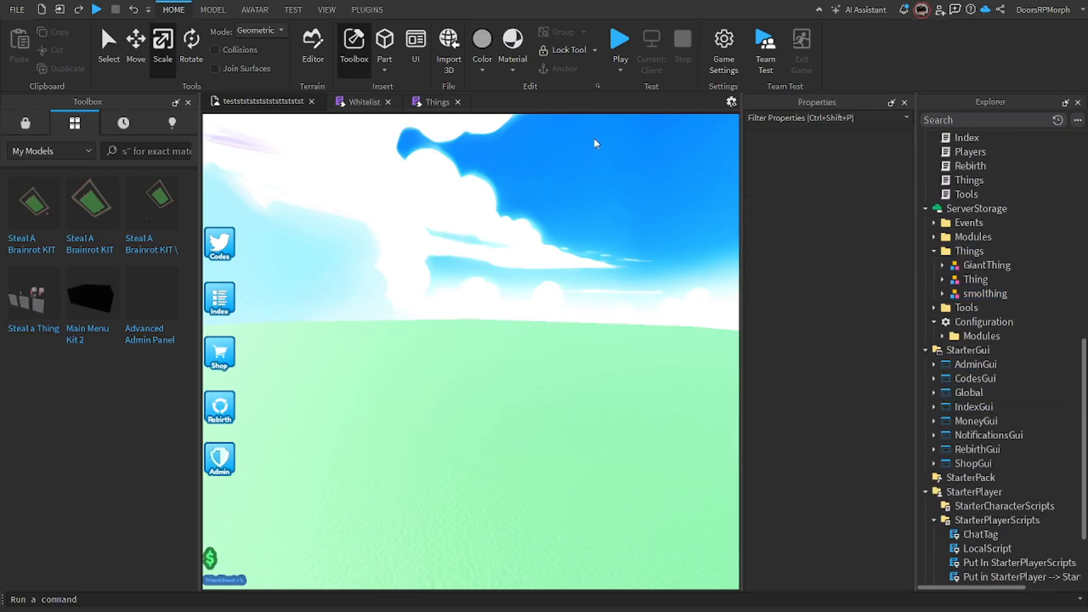
Start and then end another playtest run.
click(618, 38)
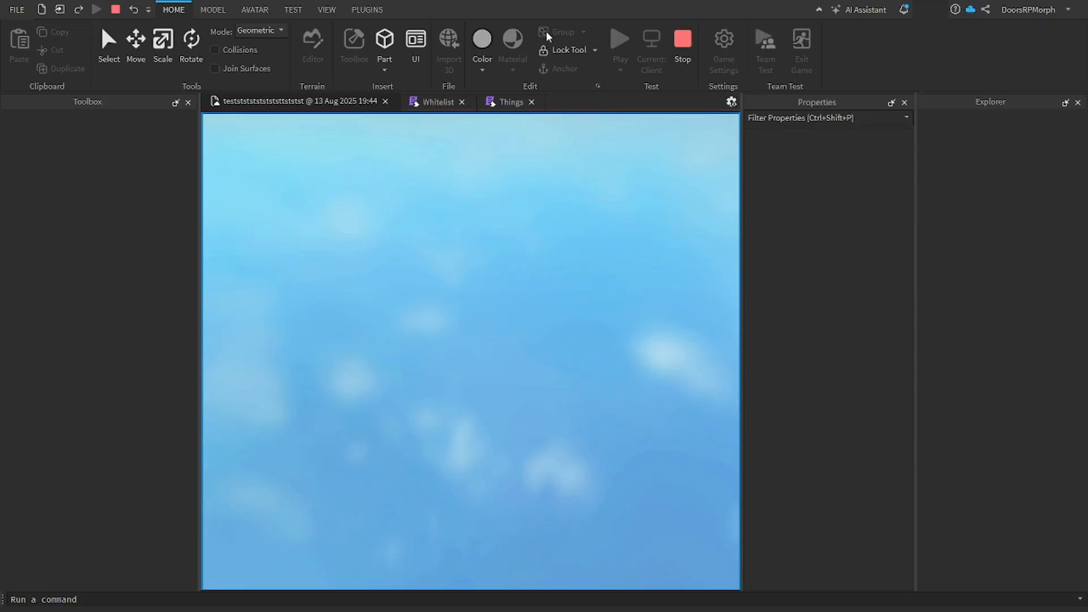
click(618, 39)
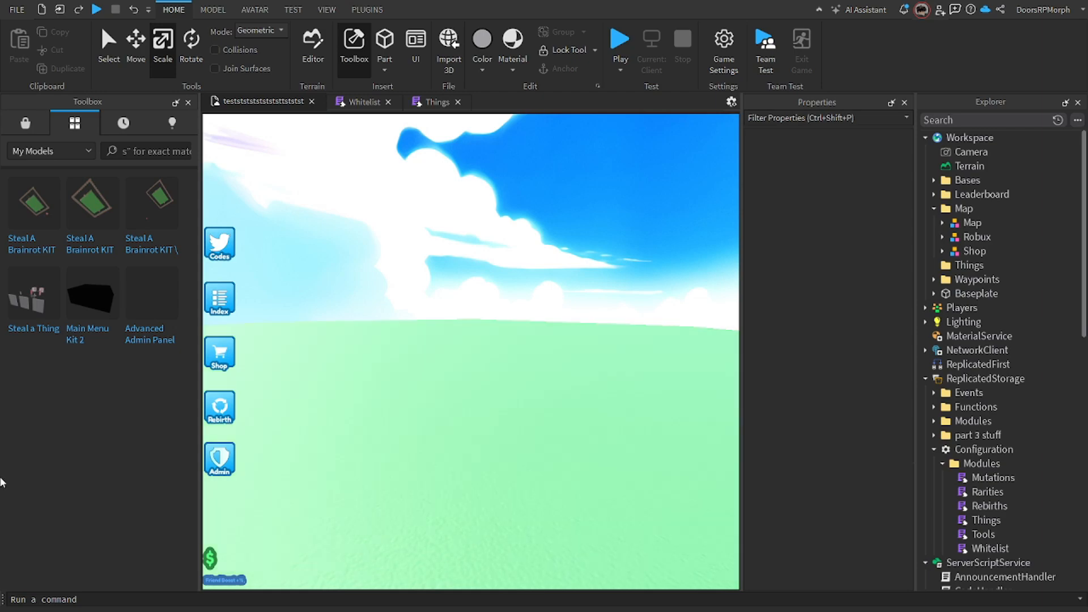
mouse_move(355, 356)
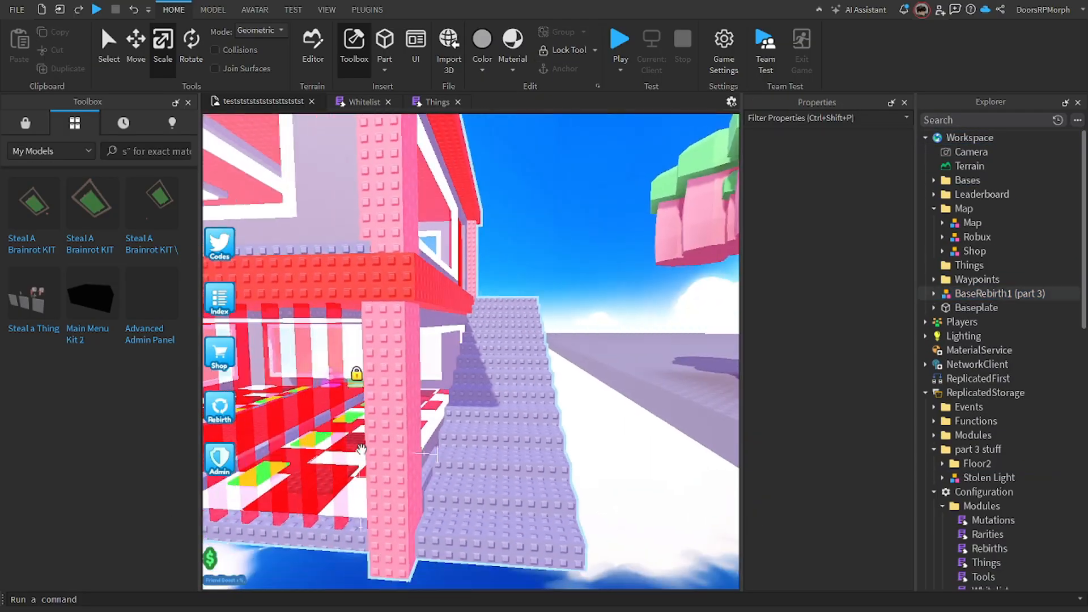
Inspect BaseRebirth1 (part 3)'s Friends2, Spawn and Player children, then rename it Base1.
click(999, 293)
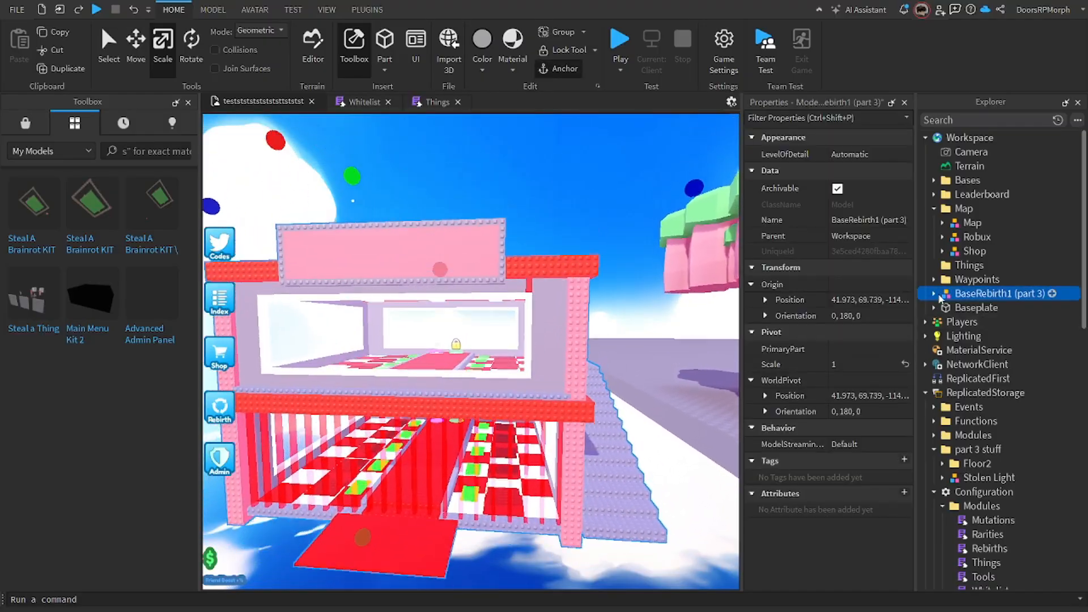
click(933, 293)
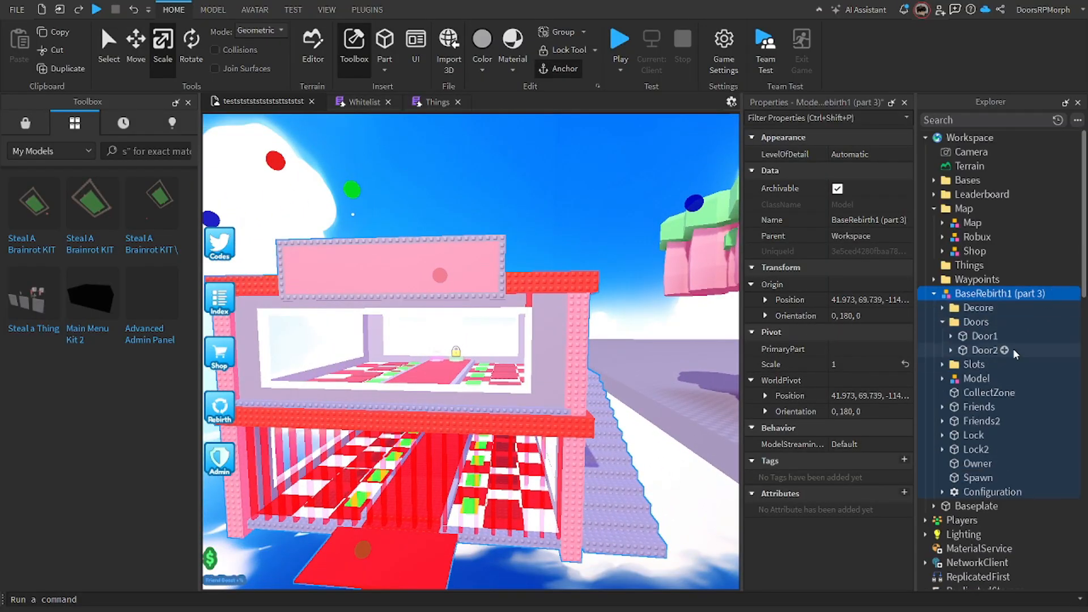
click(982, 420)
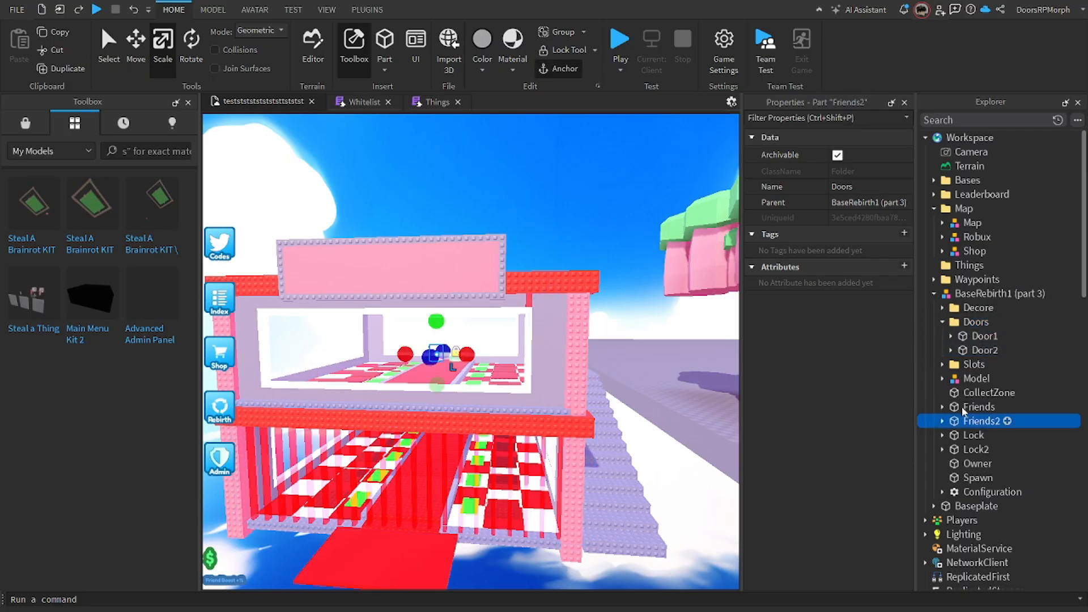
click(978, 477)
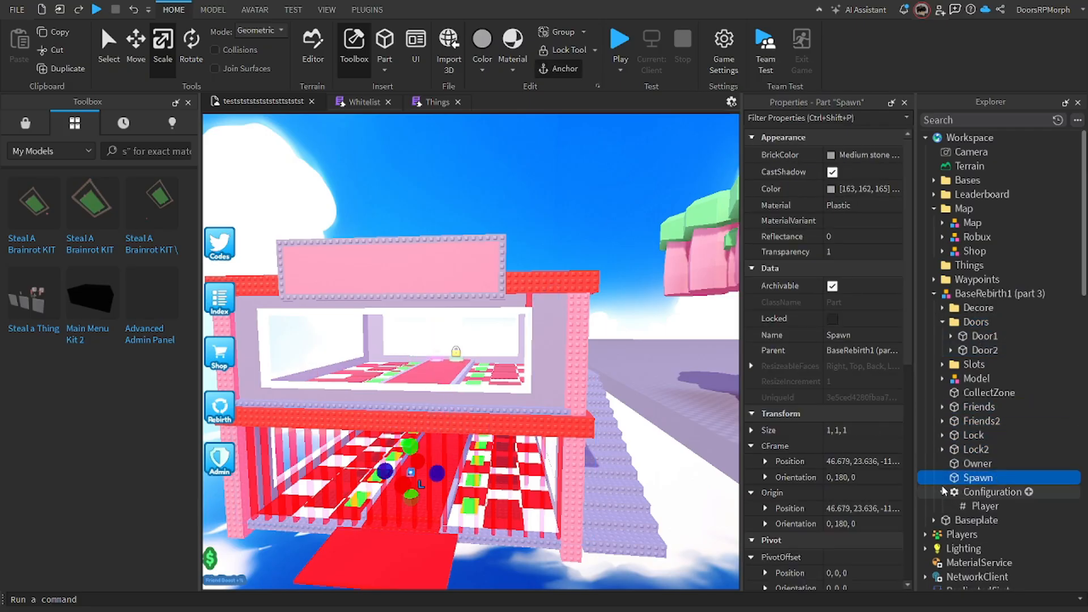
click(985, 506)
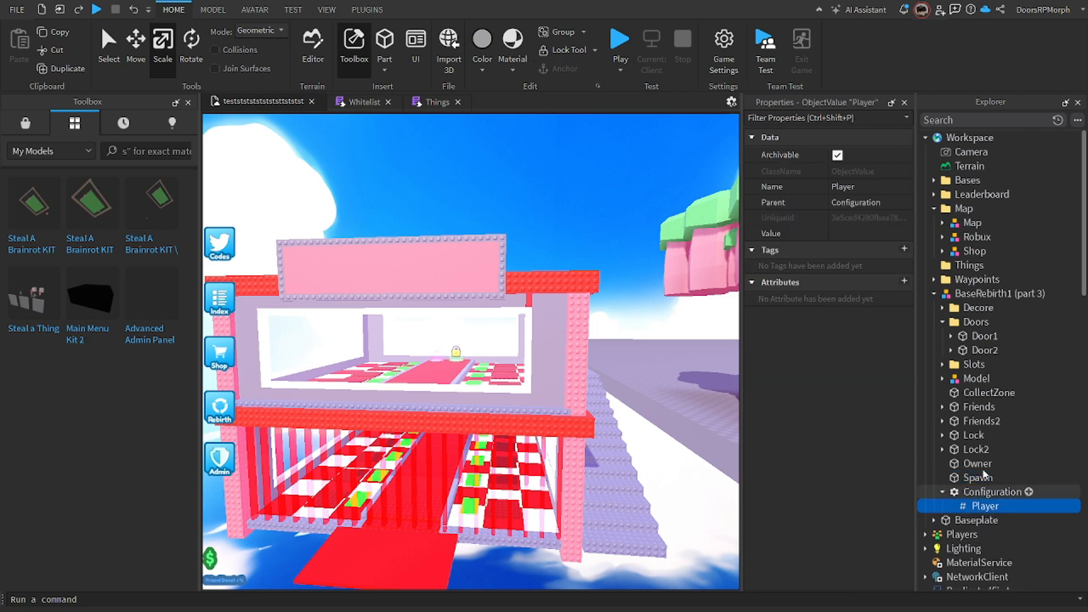
click(992, 491)
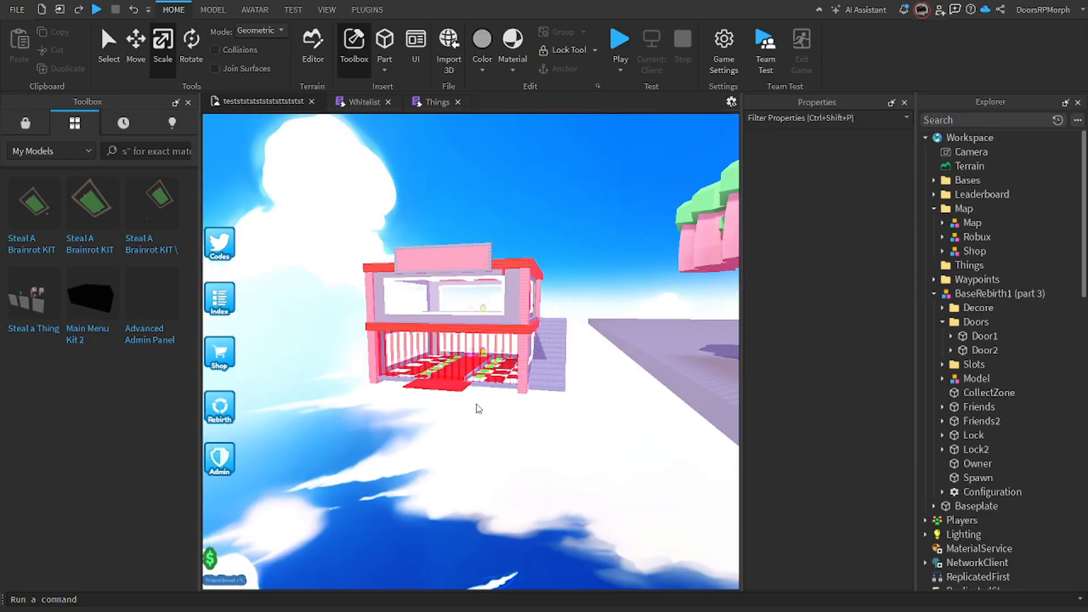
click(1003, 293)
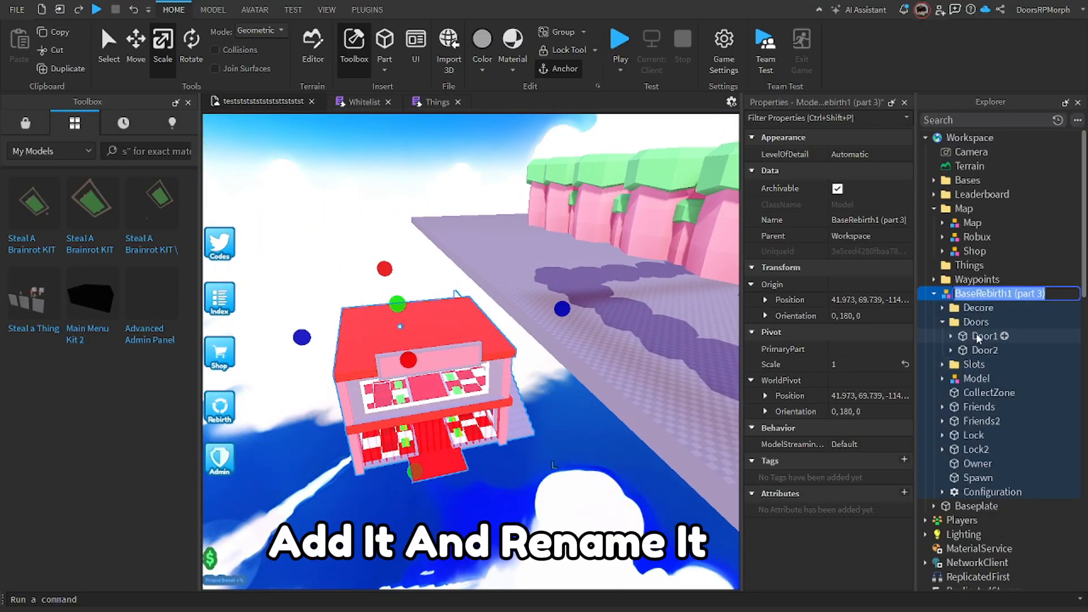
text(Base1)
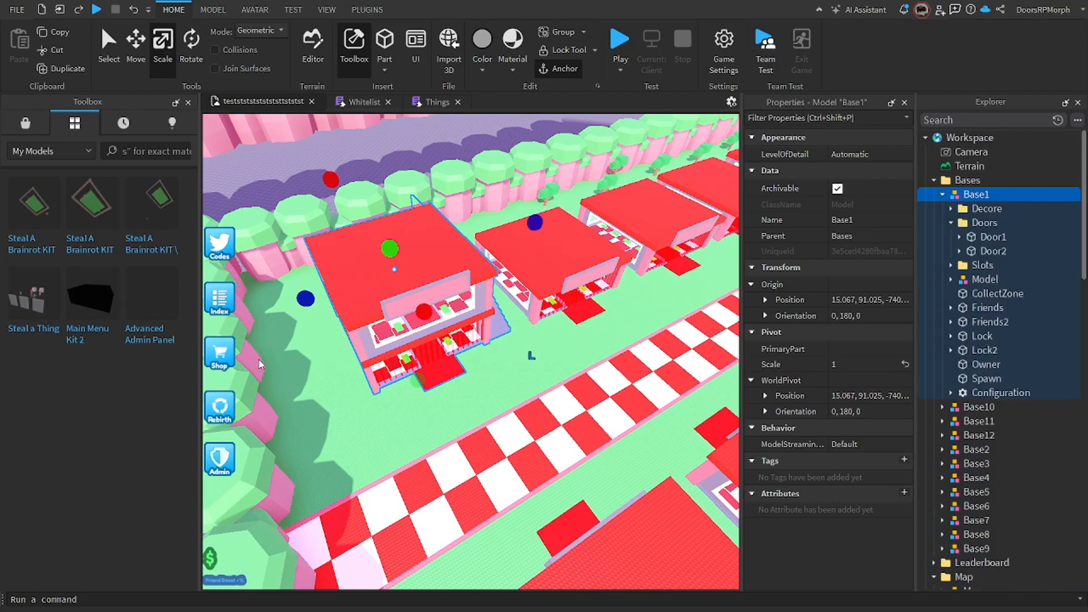
Start a test run, then select bases in Explorer to clear out Base2–Base12.
click(619, 39)
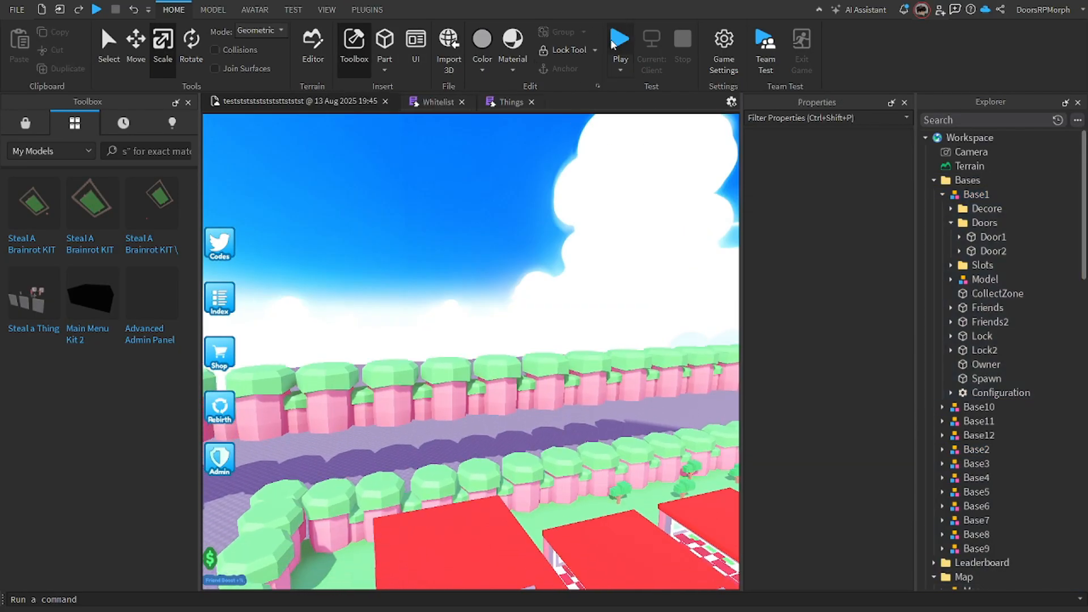
click(618, 40)
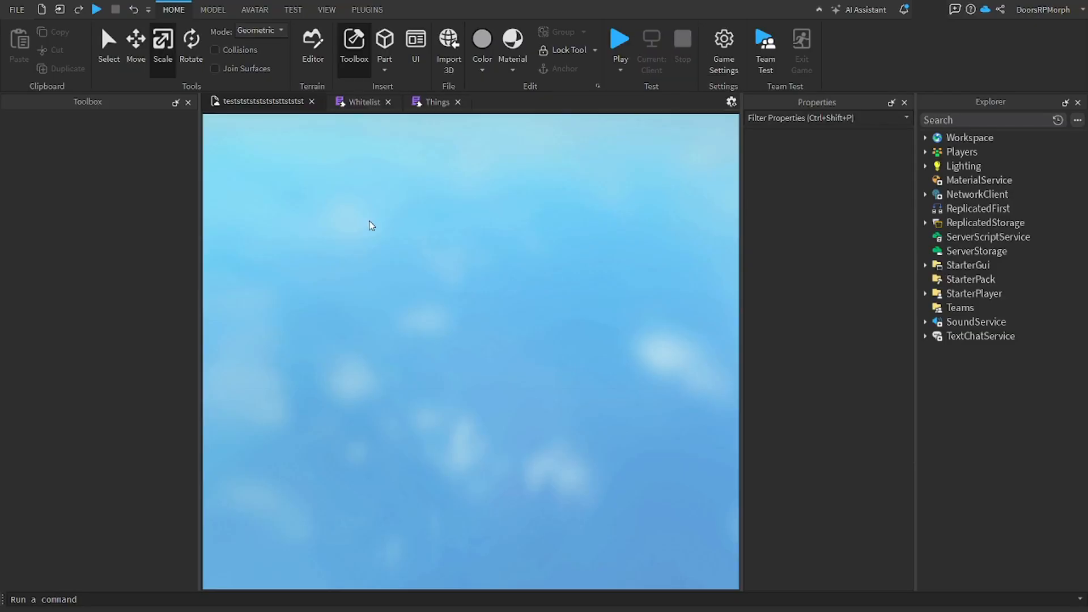
mouse_move(348, 211)
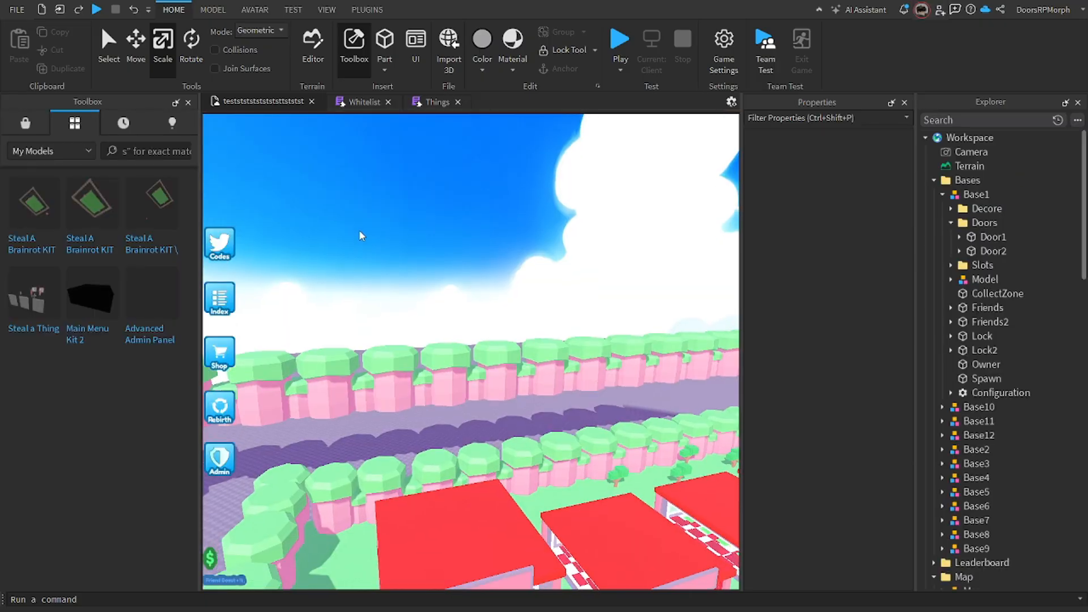
click(979, 208)
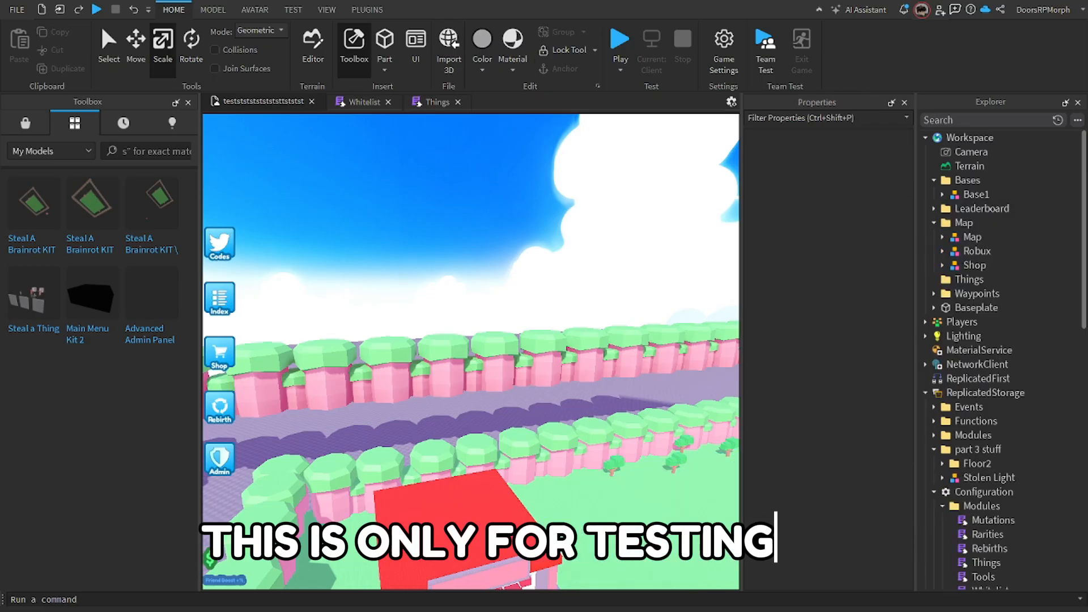
click(618, 39)
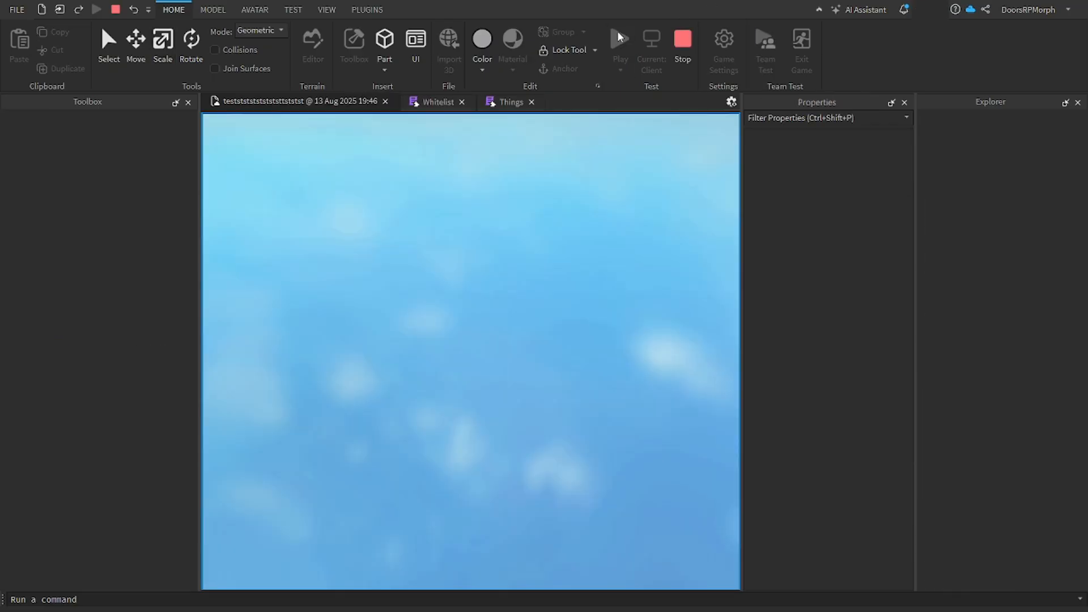
click(618, 38)
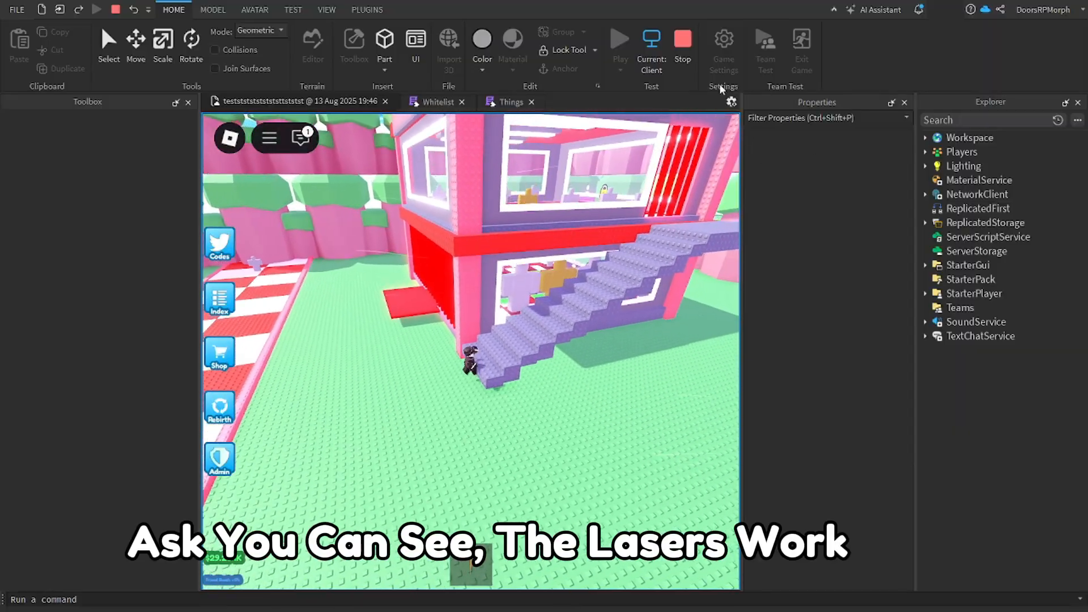
click(682, 39)
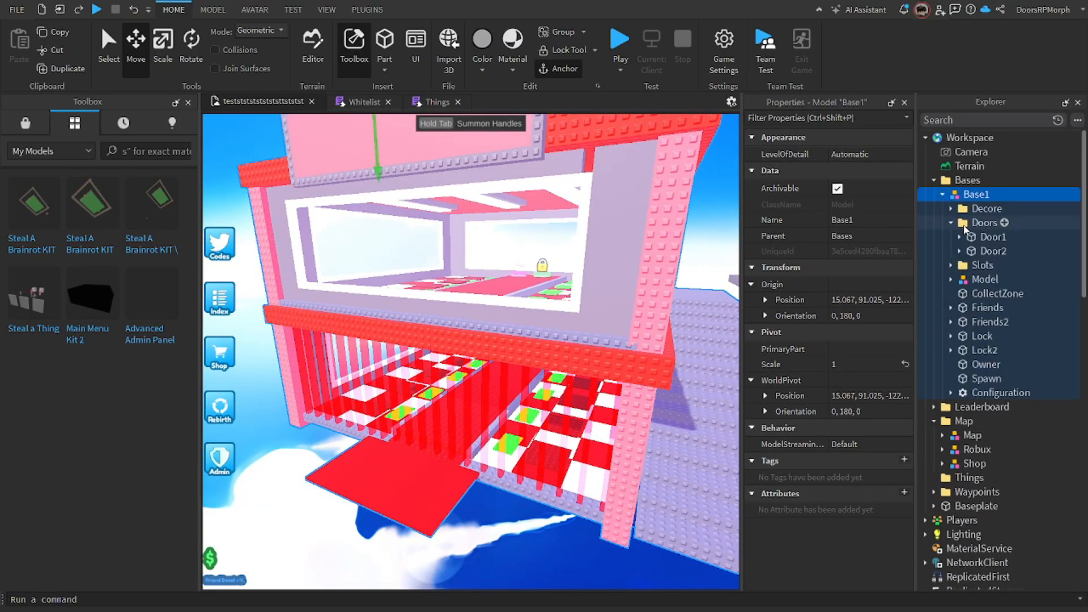
Expand Base1's Decore, drag Floor2 into a new position, and start a playtest.
click(942, 222)
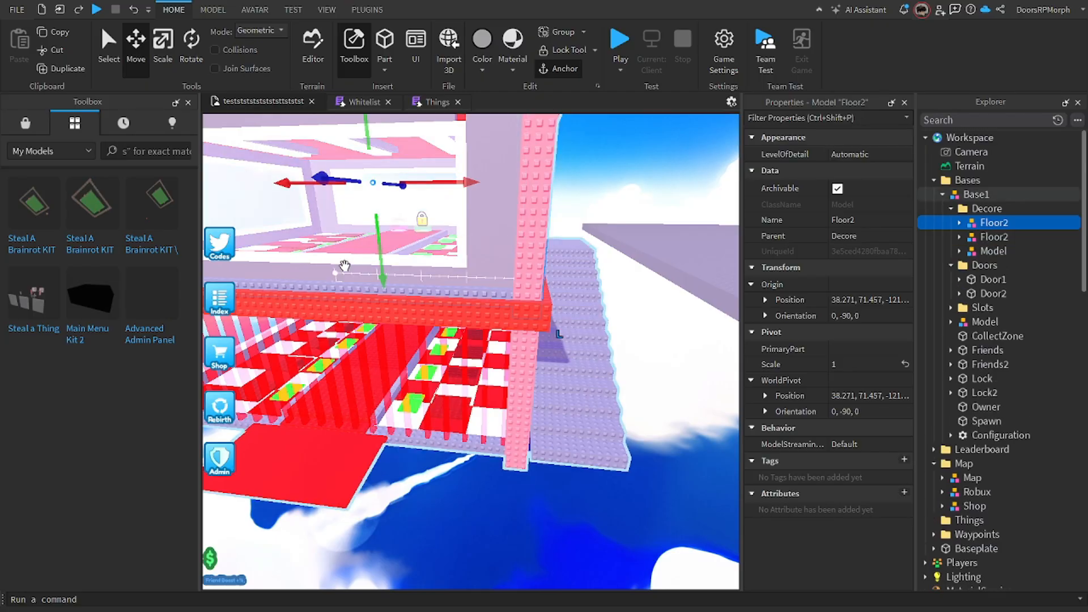
drag(373, 181, 430, 291)
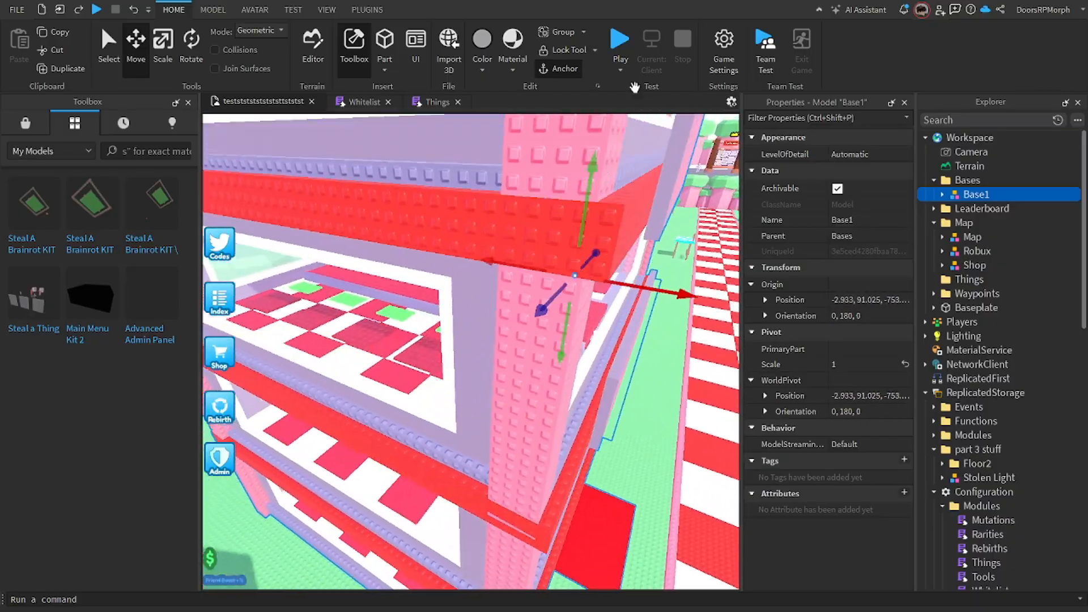
click(618, 38)
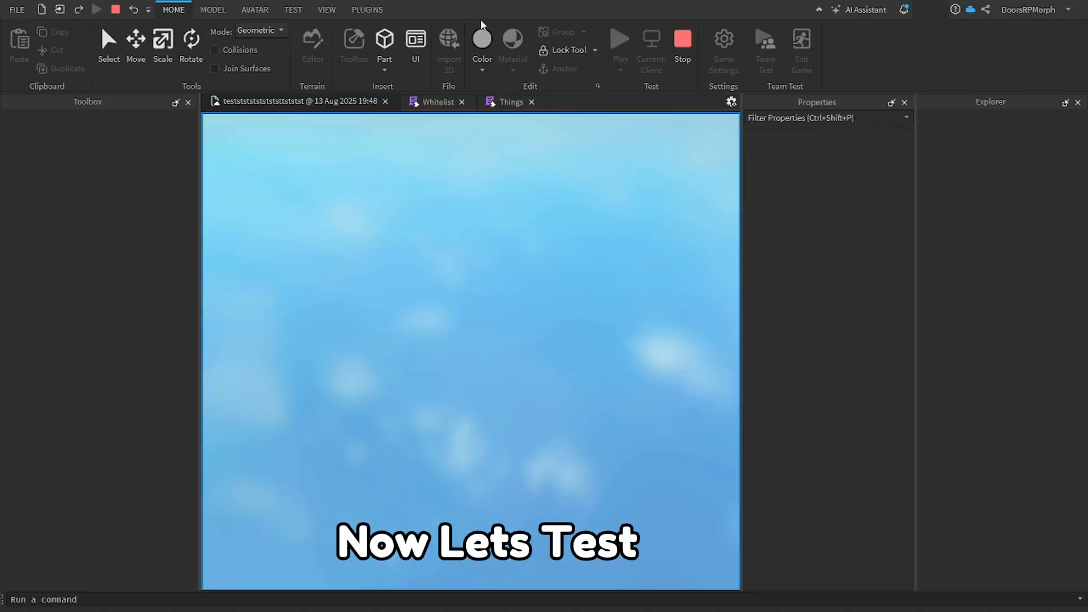
In the playtest chat, type the '!msg like and sub for part 3' announcement.
click(618, 39)
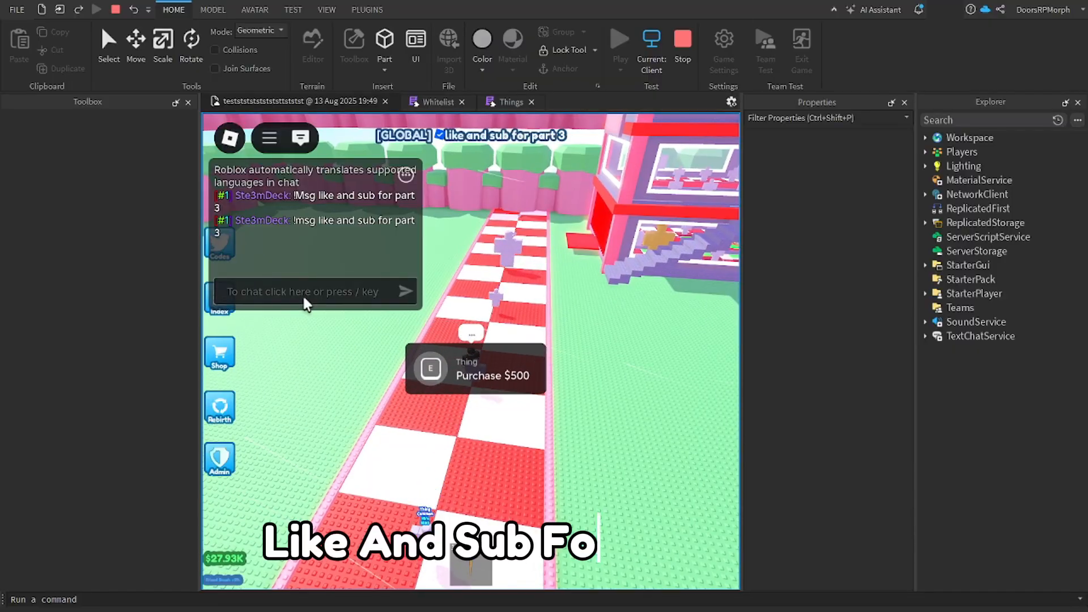
click(305, 291)
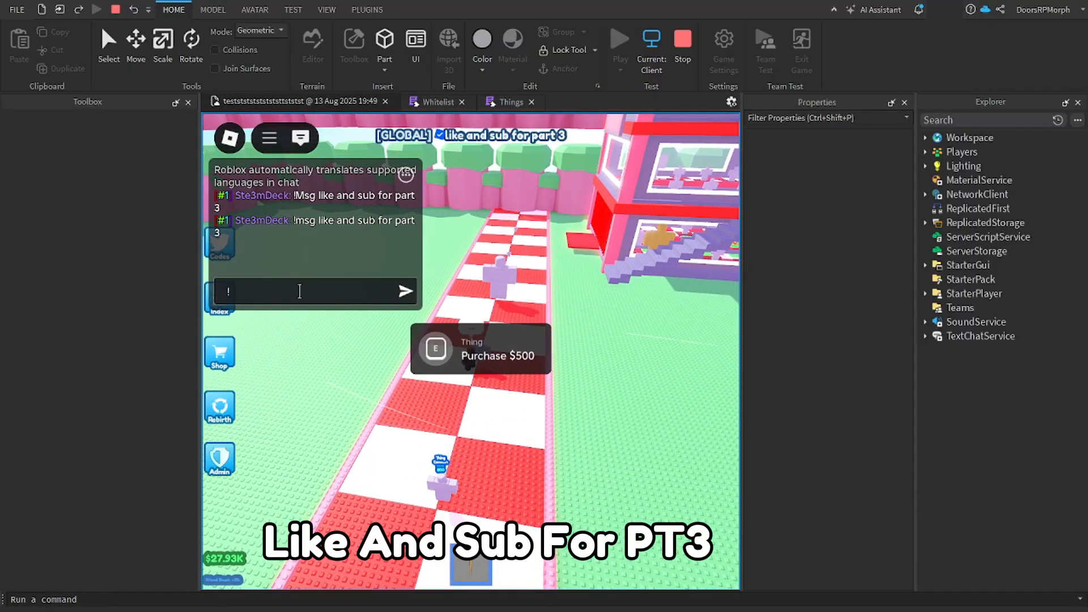
text(!msg like and)
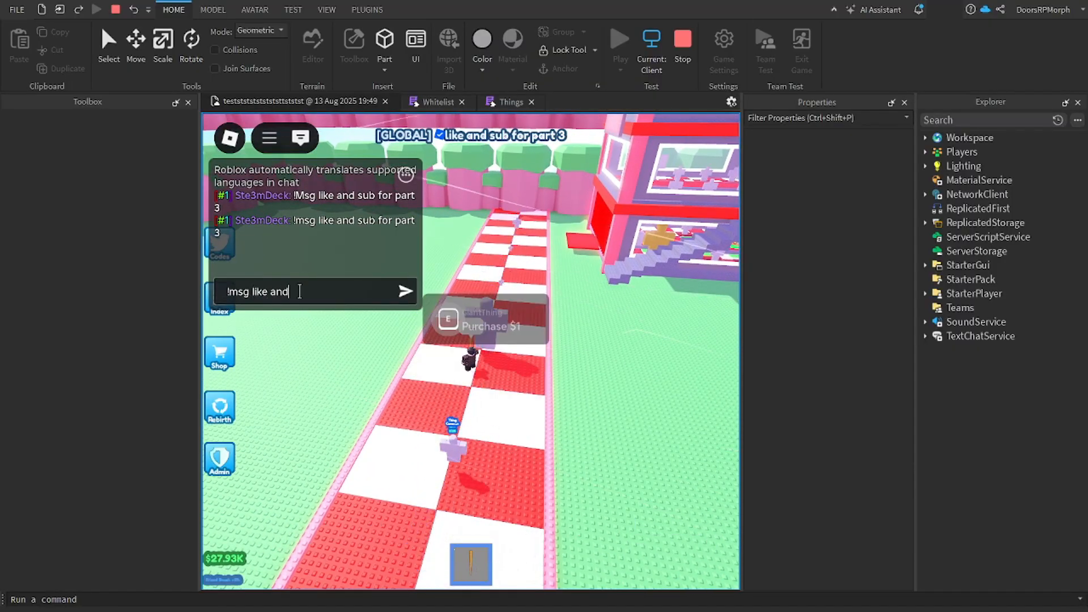